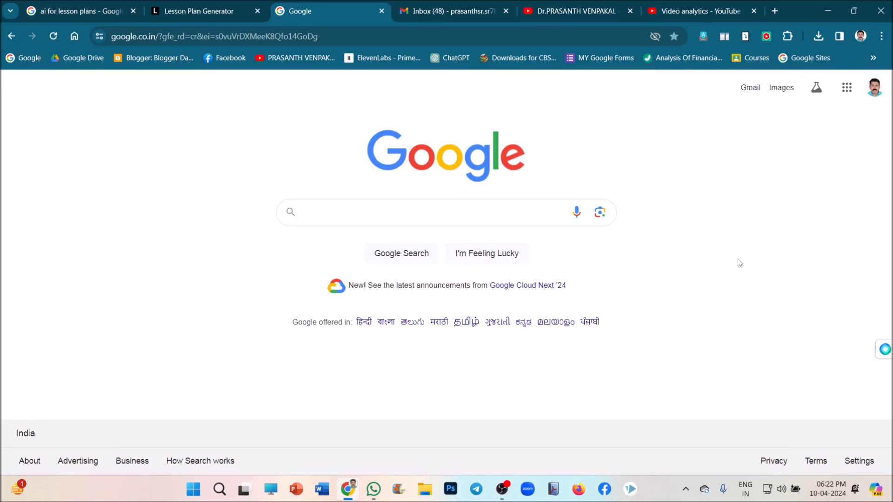
mouse_move(547, 216)
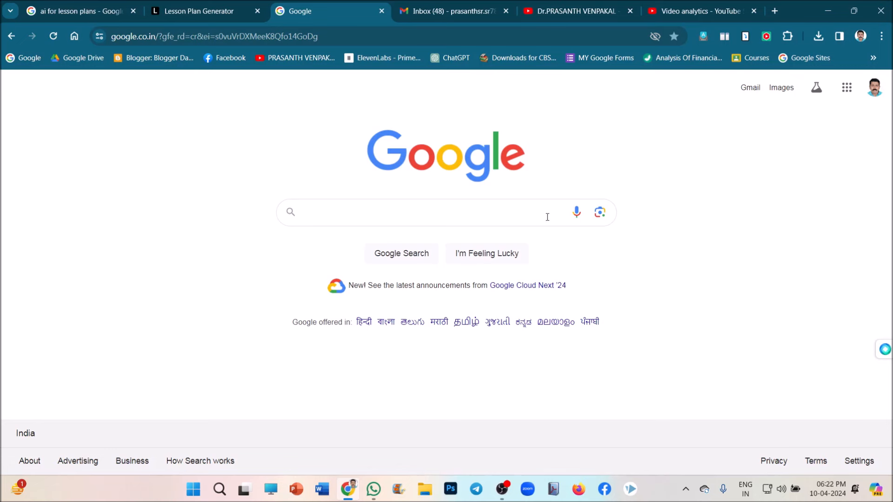
Search Google for 'almanack ai' and open the Almanack.ai home page.
type("A")
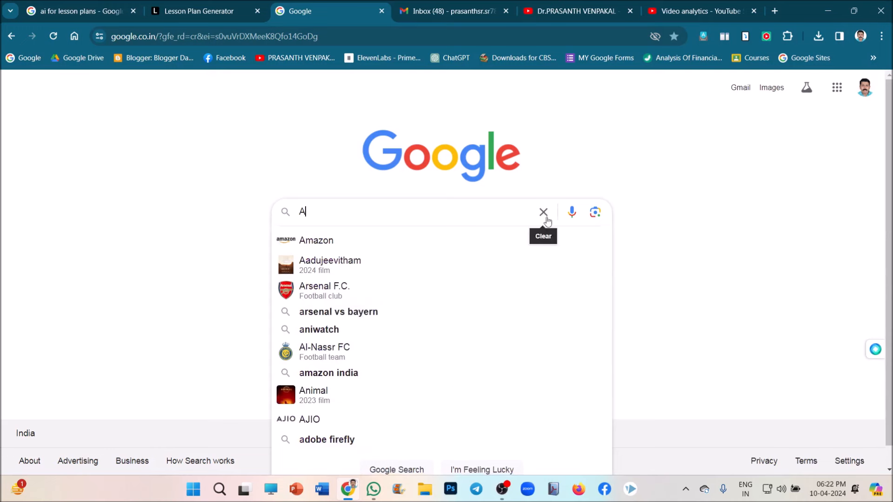
type("LMANACK")
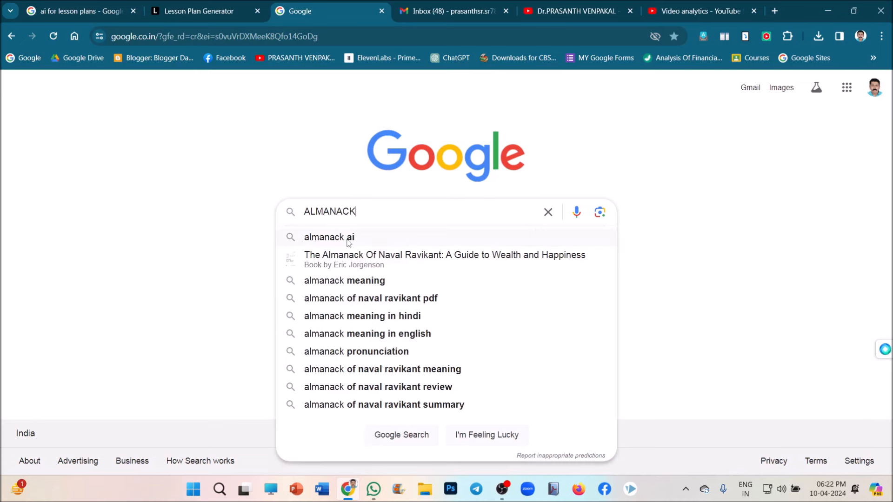
left_click(329, 237)
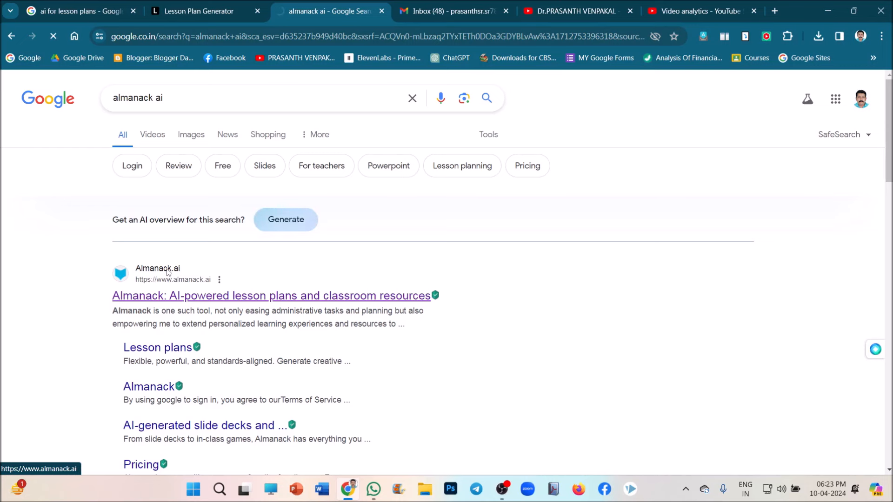
left_click(271, 296)
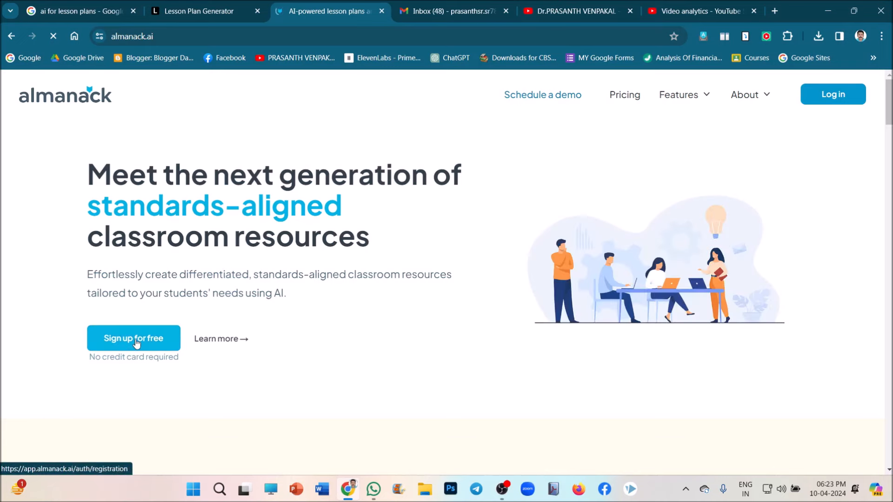
Sign up for free on Almanack and sign in with a Google account.
left_click(133, 338)
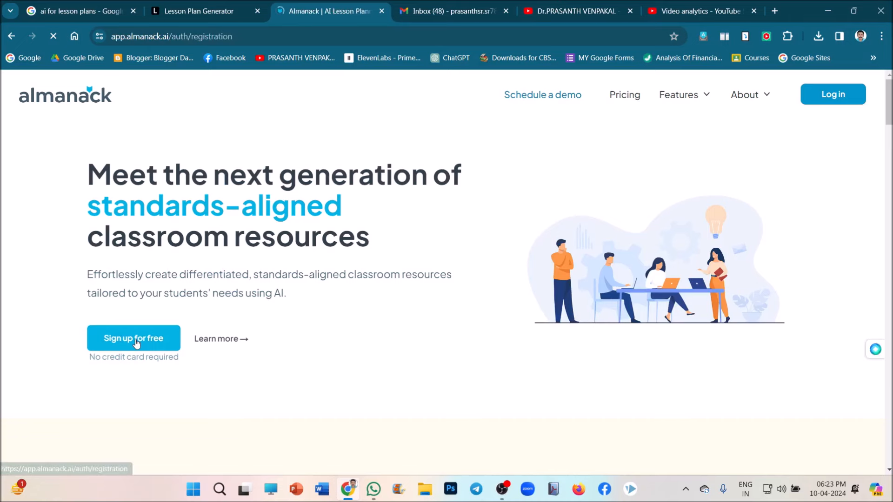
left_click(134, 338)
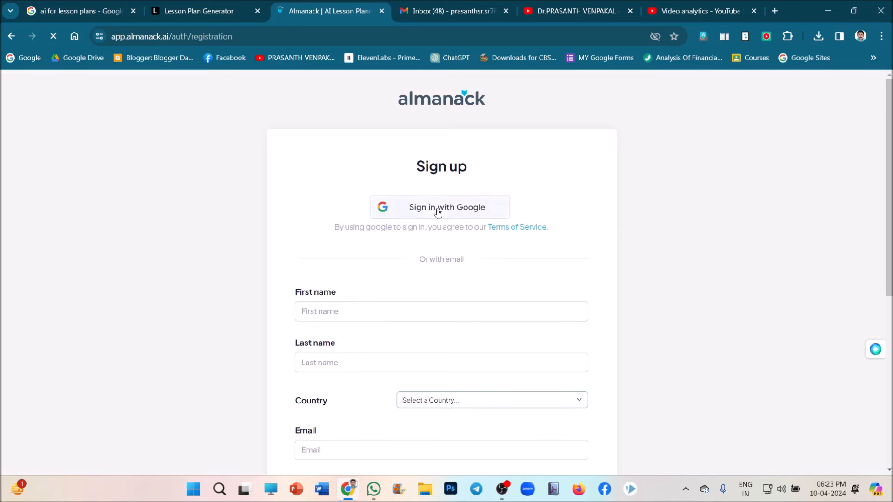
left_click(440, 206)
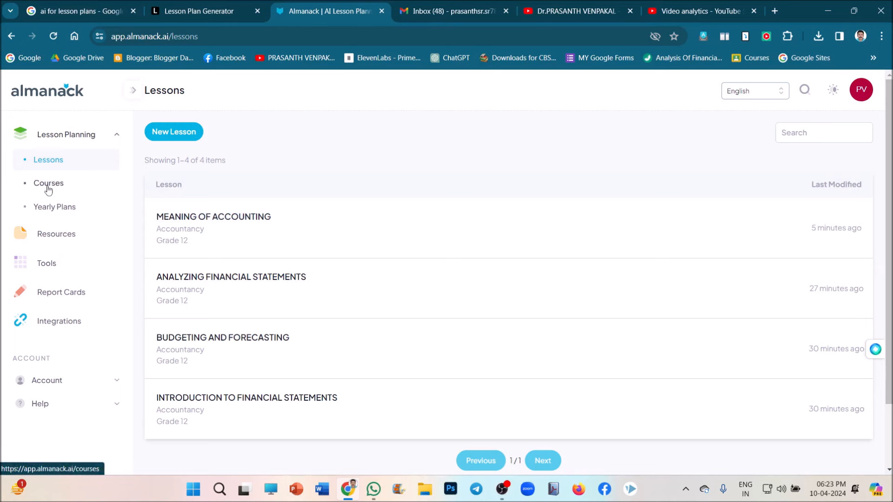
mouse_move(55, 235)
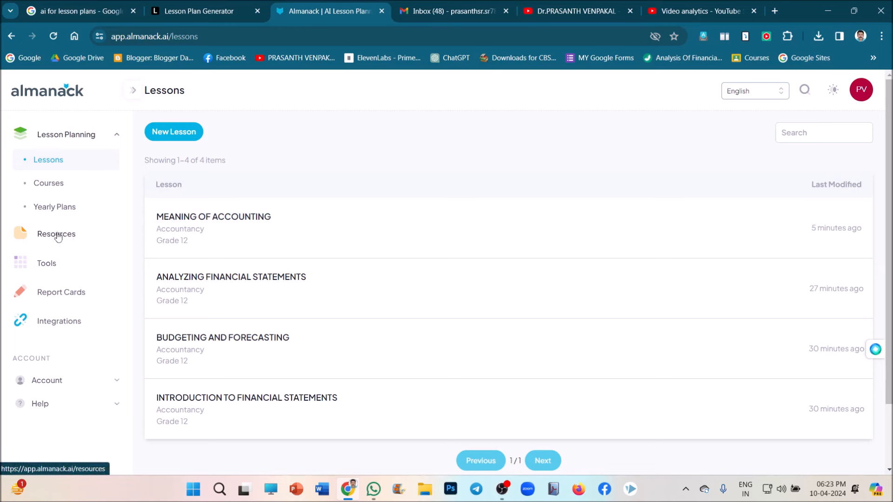
mouse_move(61, 291)
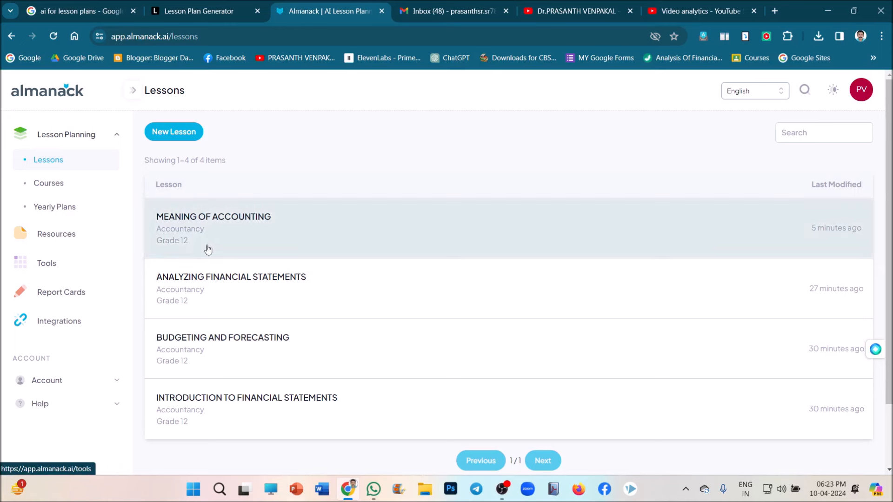
mouse_move(269, 155)
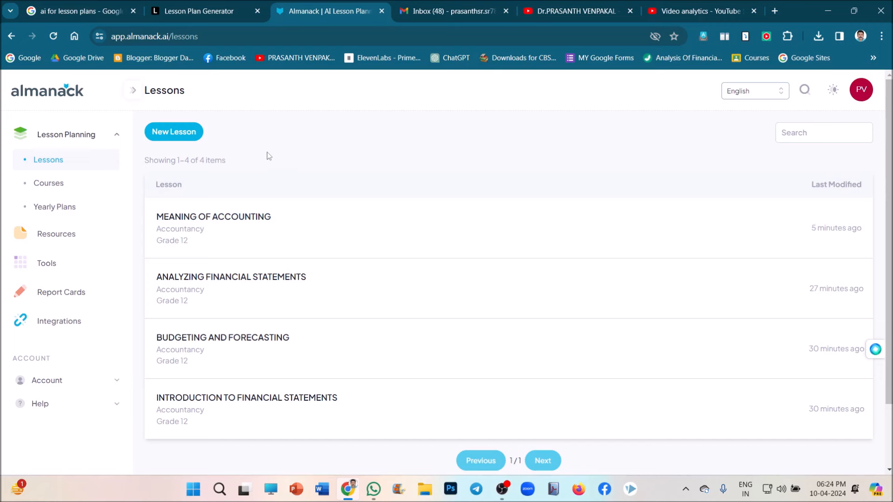
mouse_move(214, 145)
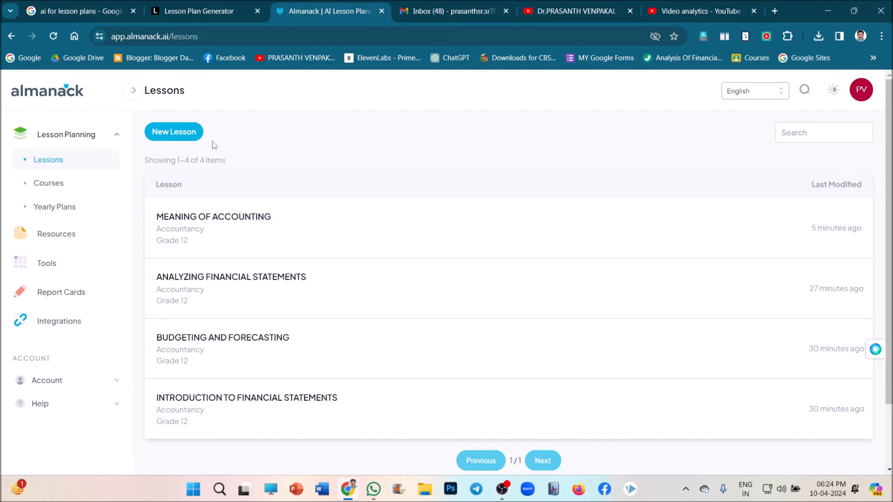
Start a New Lesson from the Lessons page.
left_click(173, 131)
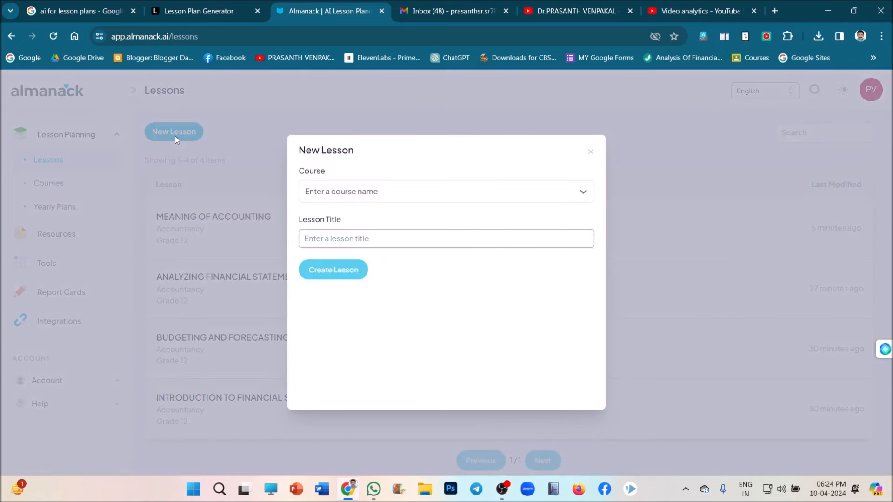
Create the lesson 'ACCOUNTING FOR PARTNERSHIP' under course Accountancy - Grade 12.
left_click(446, 191)
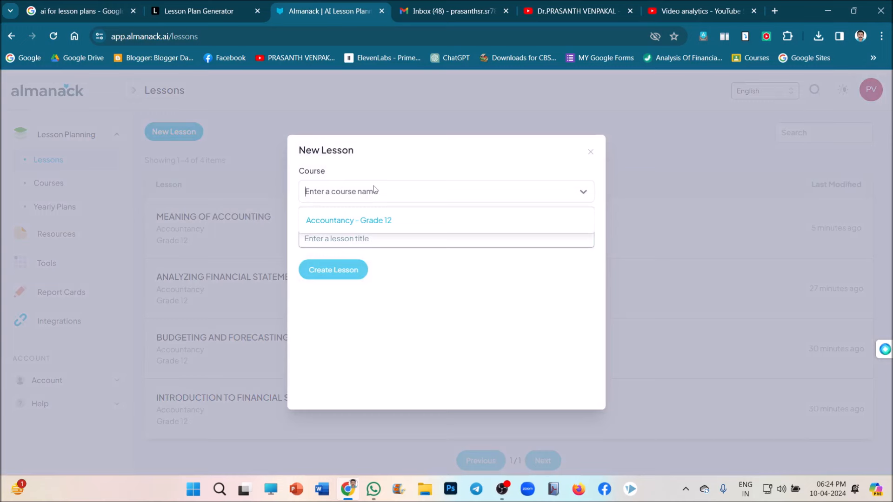
left_click(348, 220)
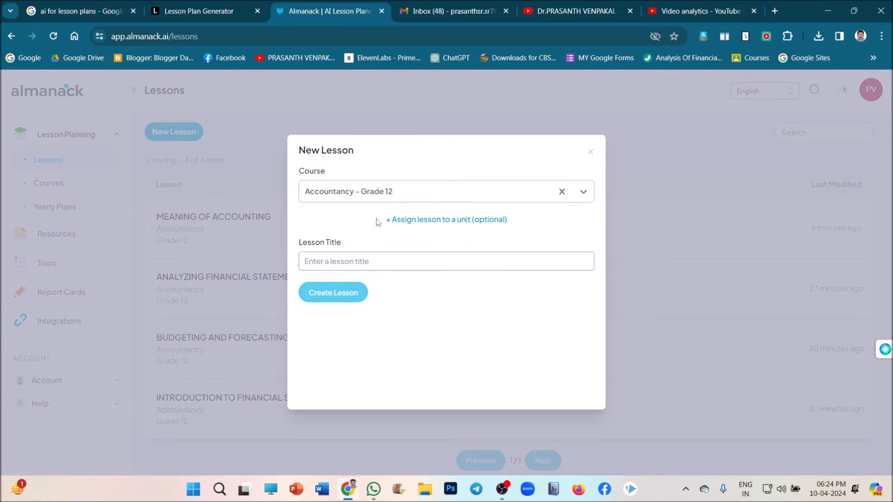
mouse_move(383, 249)
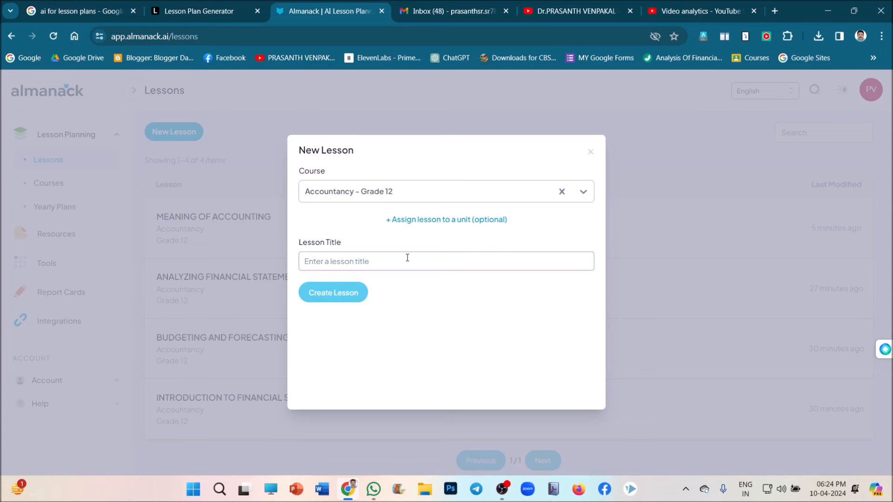
left_click(446, 261)
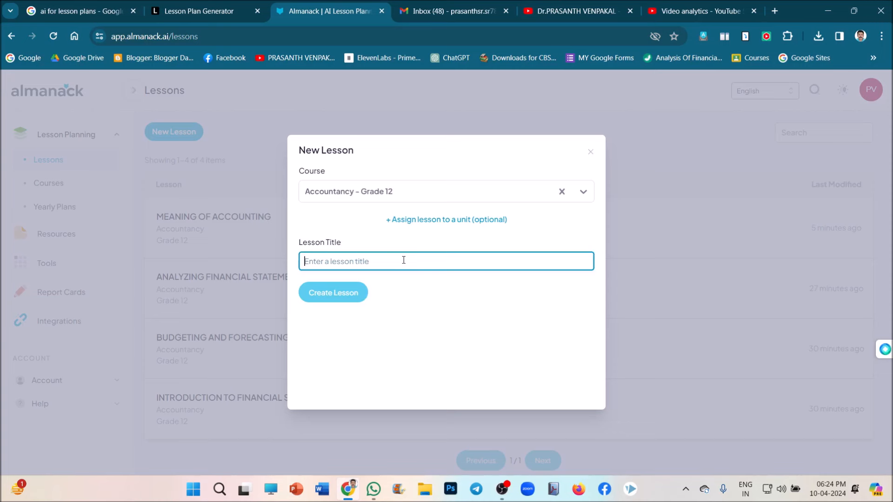
type("ACCOUNTING F")
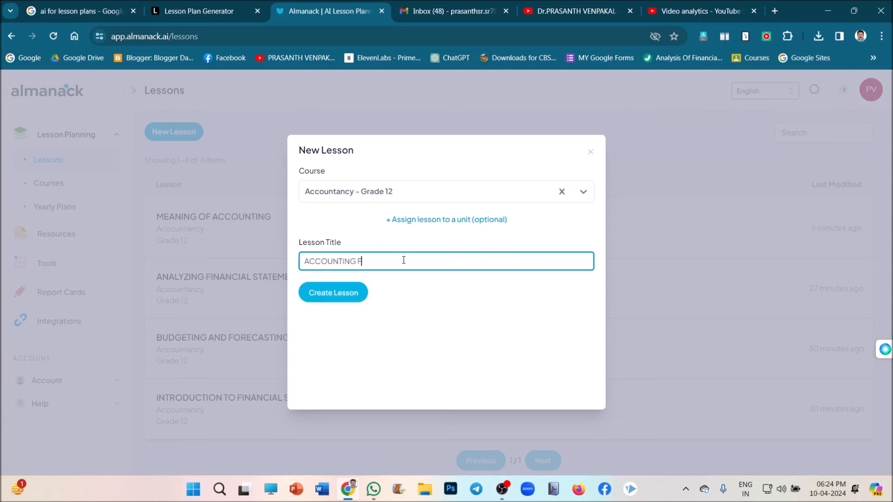
type("OR")
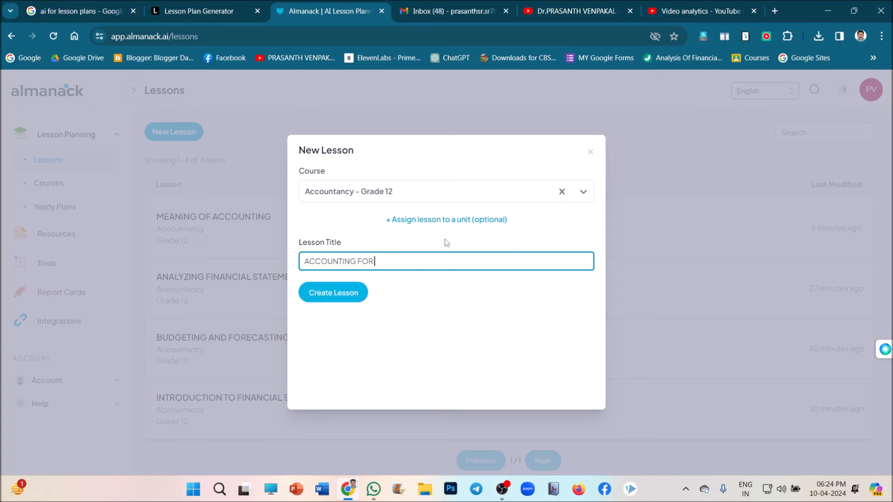
mouse_move(515, 228)
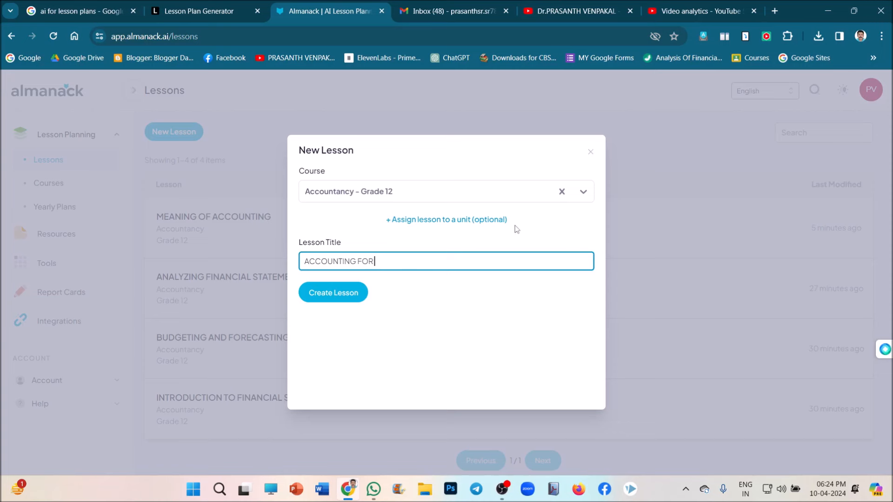
type("F")
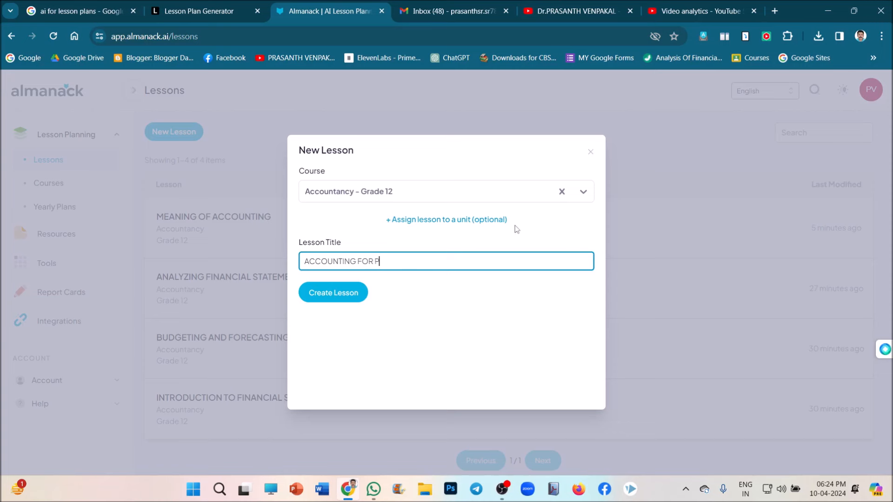
type("ARTNER")
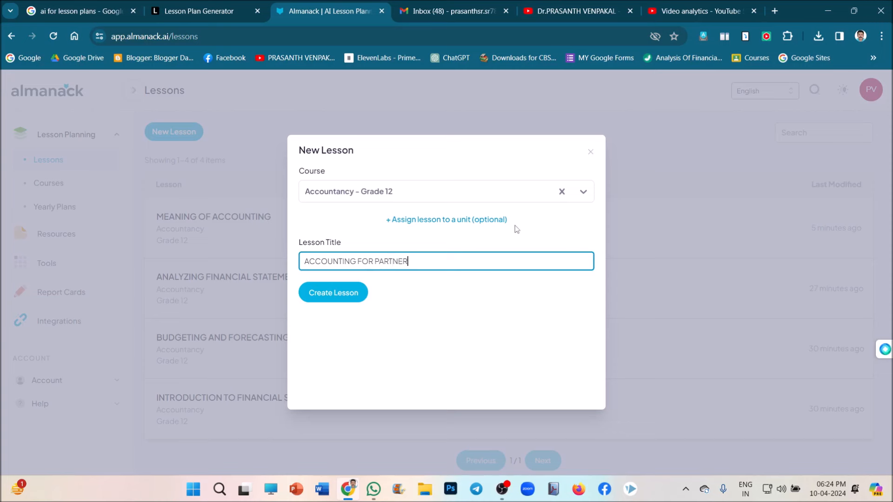
type("SHIP")
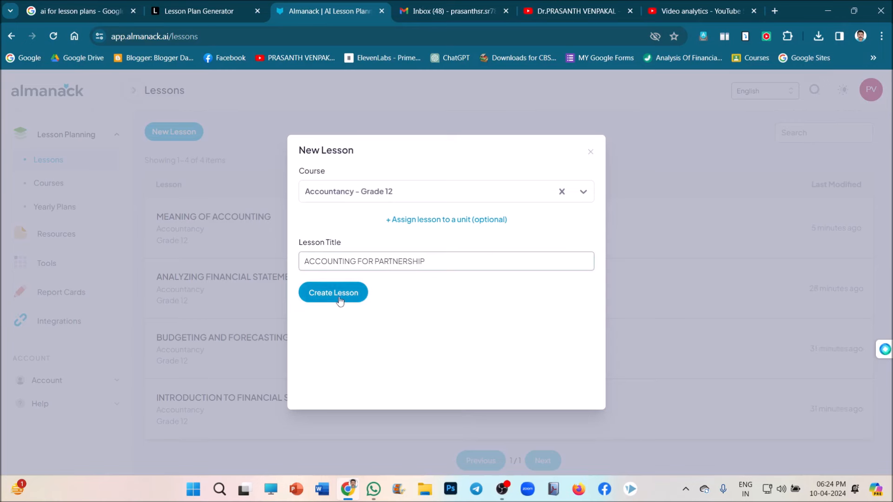
left_click(333, 292)
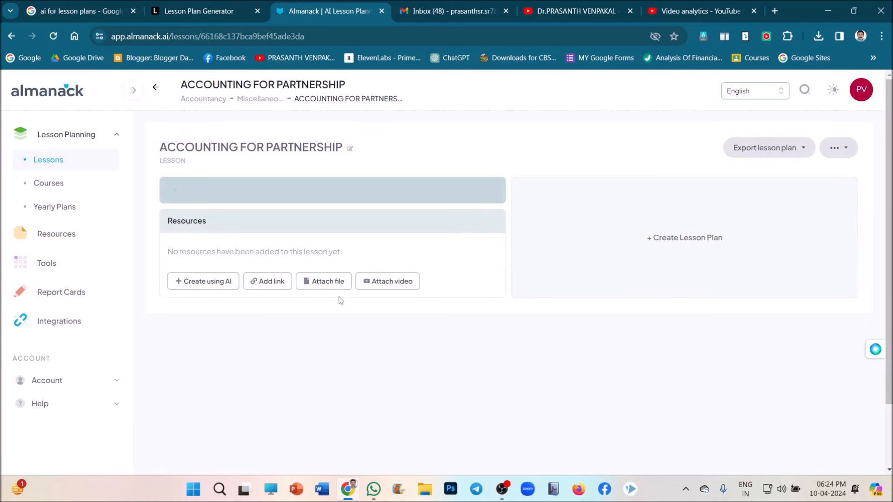
left_click(332, 190)
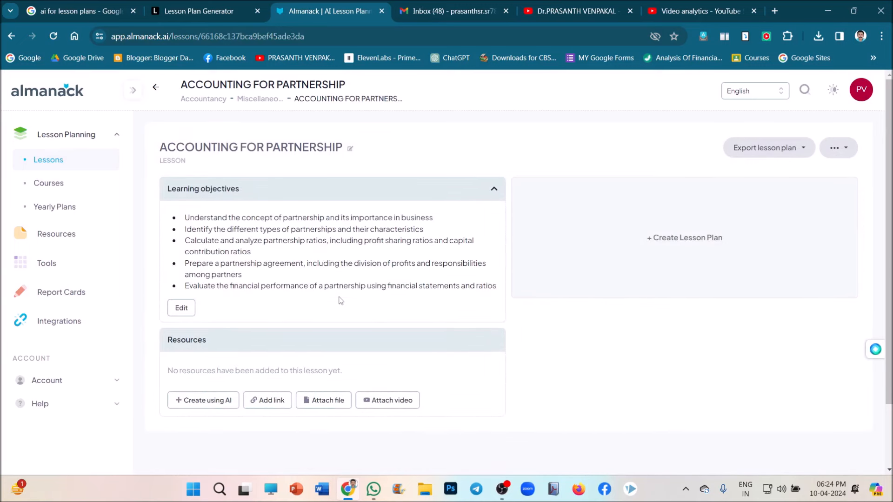
mouse_move(221, 207)
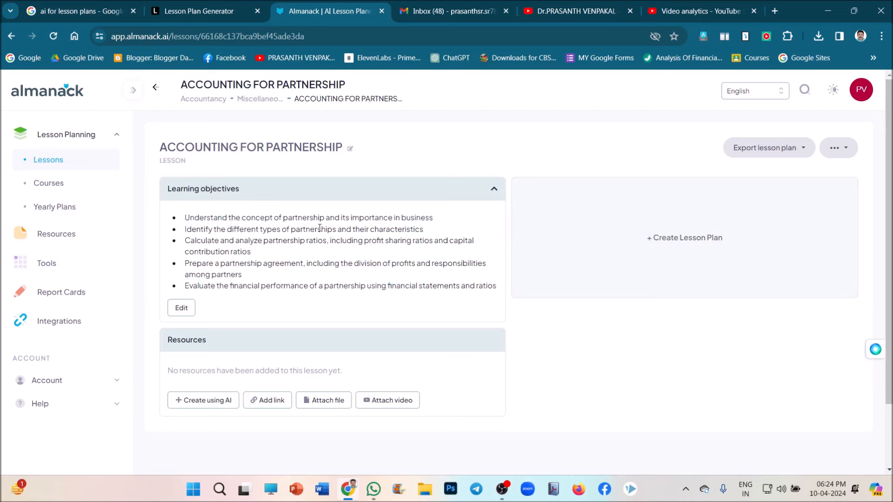
mouse_move(188, 276)
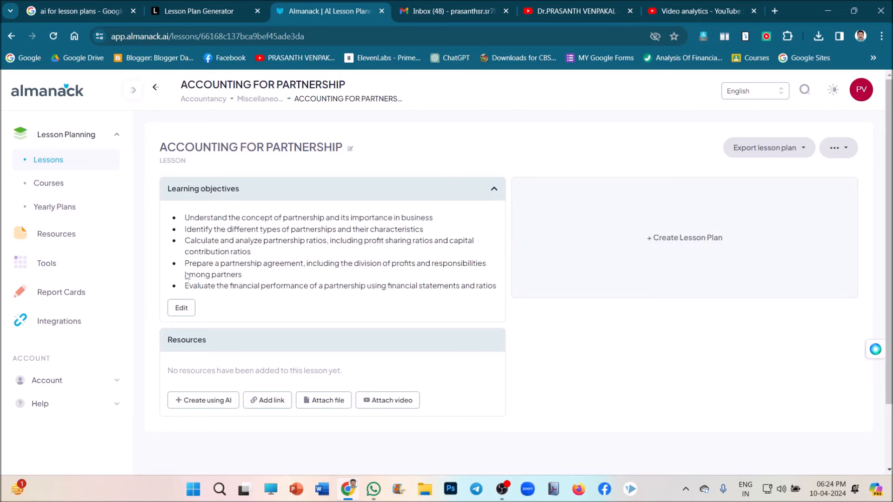
mouse_move(181, 308)
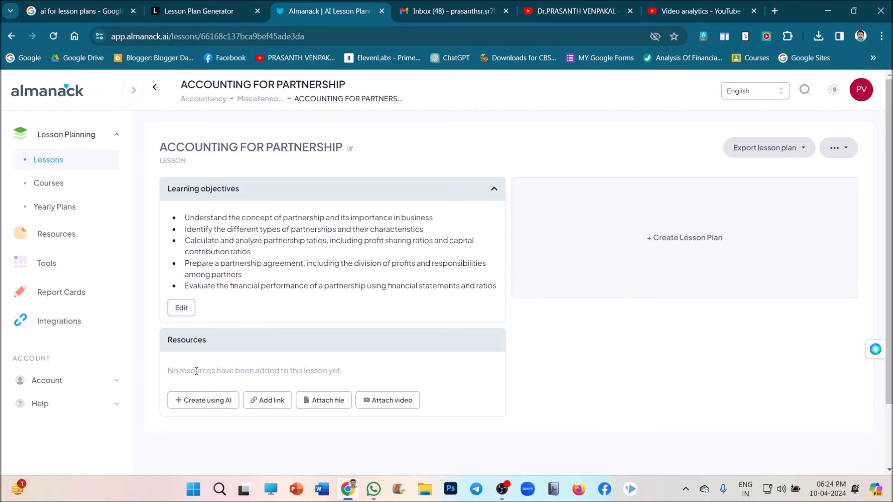
mouse_move(207, 417)
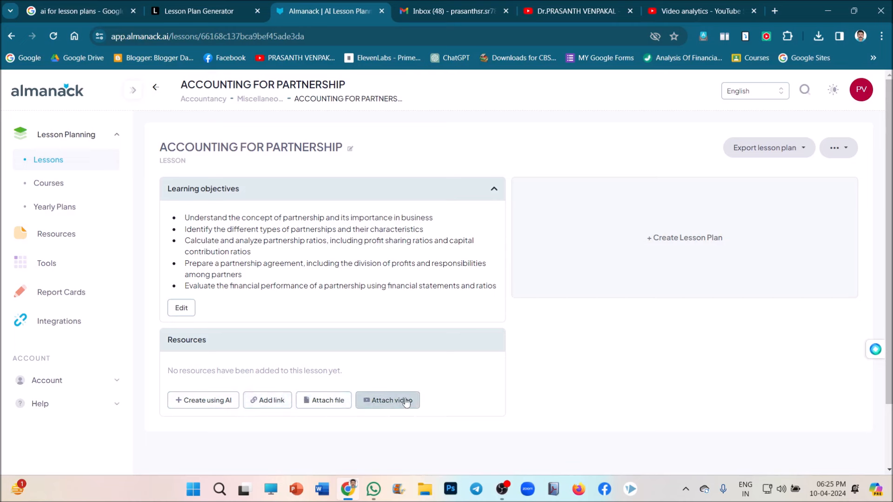
mouse_move(204, 400)
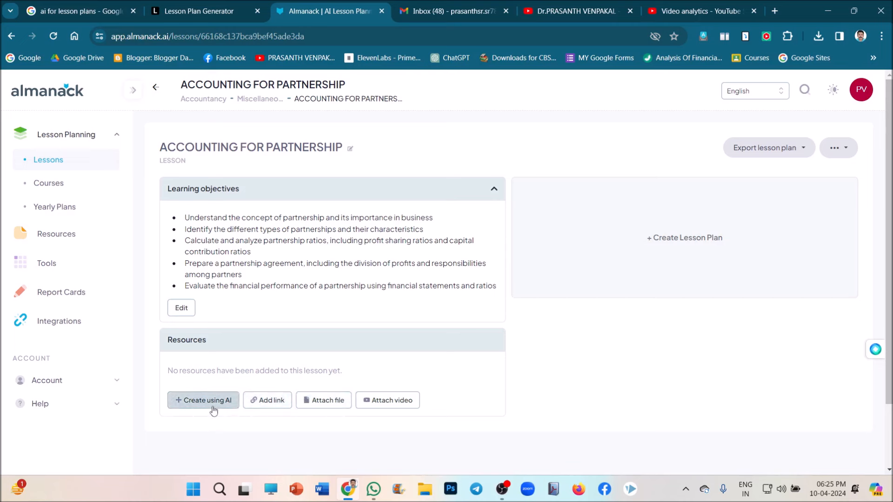
mouse_move(203, 410)
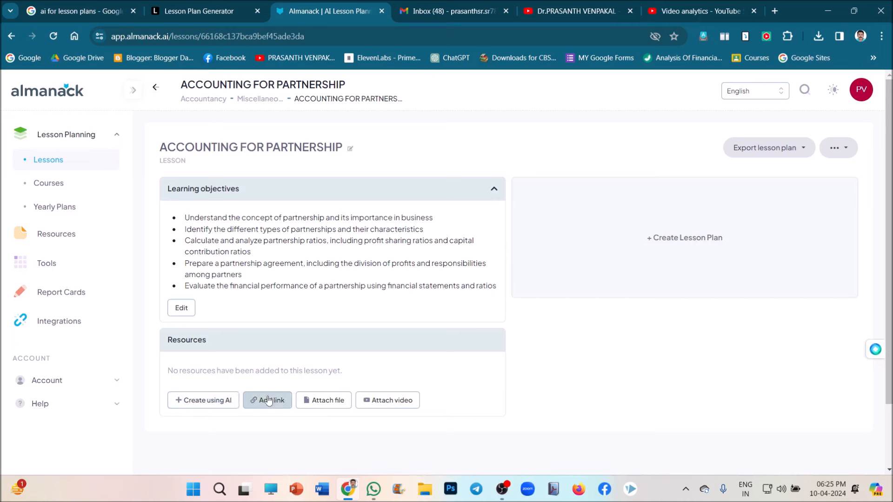
mouse_move(387, 400)
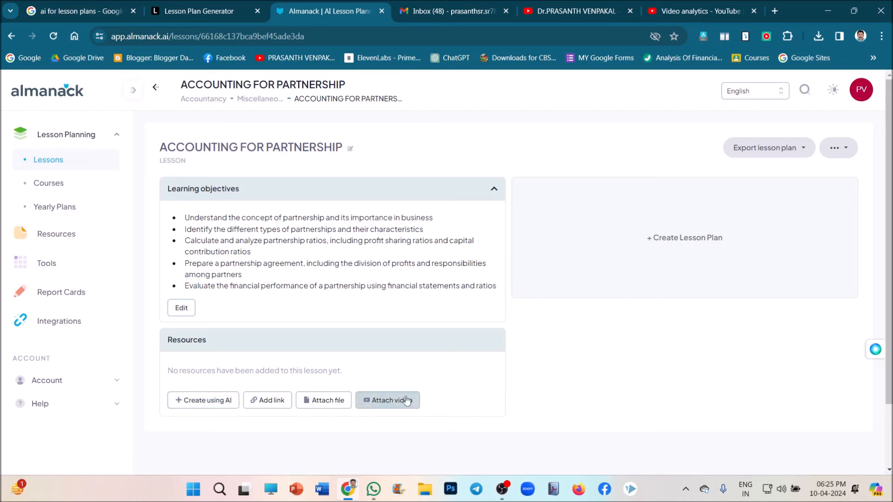
mouse_move(404, 402)
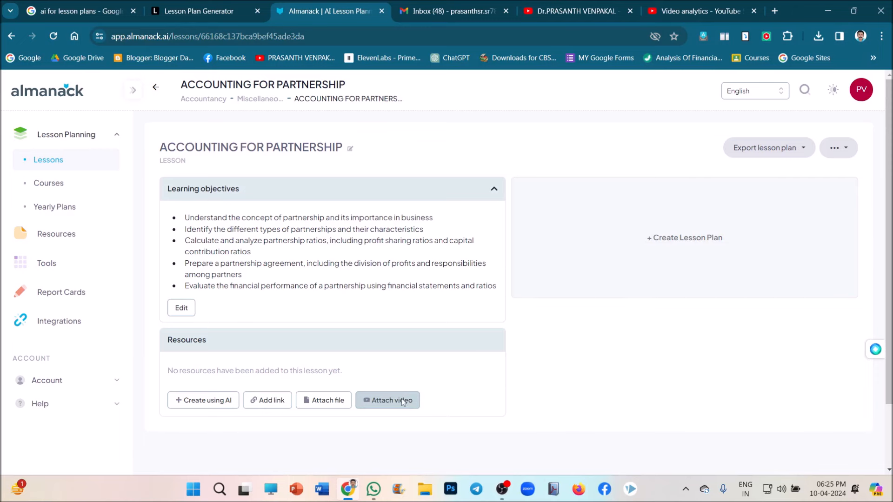
Attach the YouTube video 'INTRODUCTION TO PARTNERSHIP ACCOUNTS' to the lesson.
left_click(387, 400)
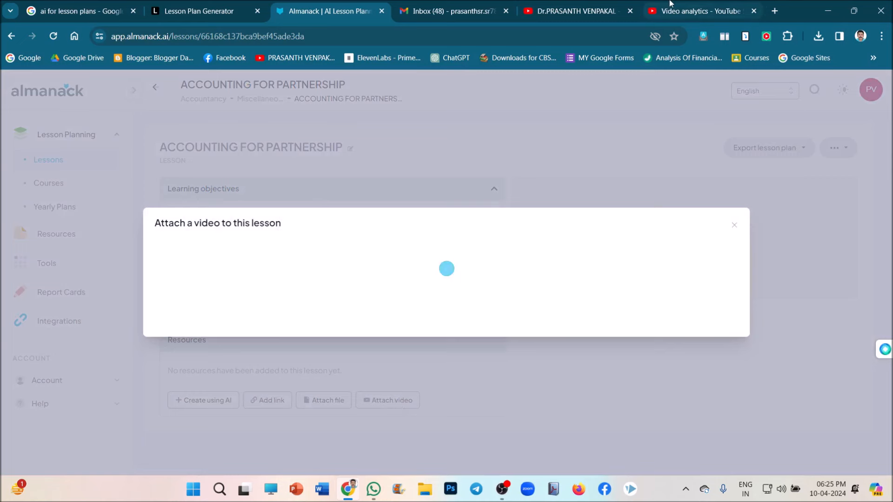
mouse_move(700, 11)
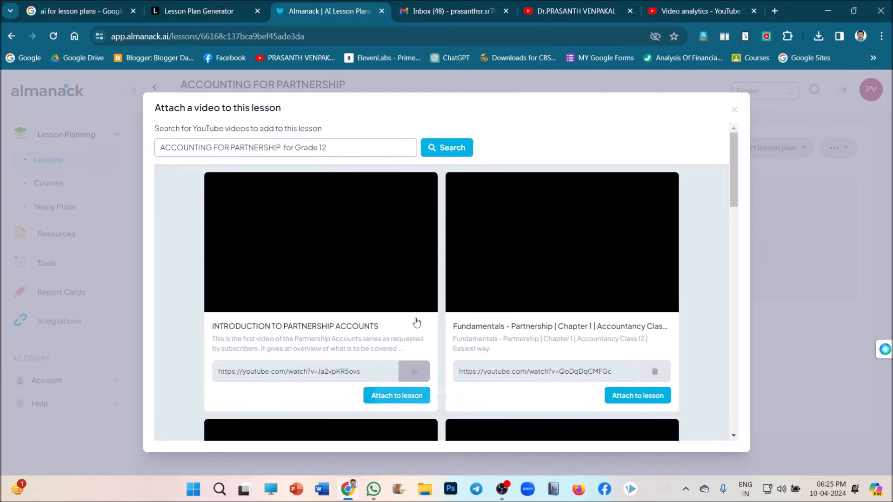
scroll("down", 3)
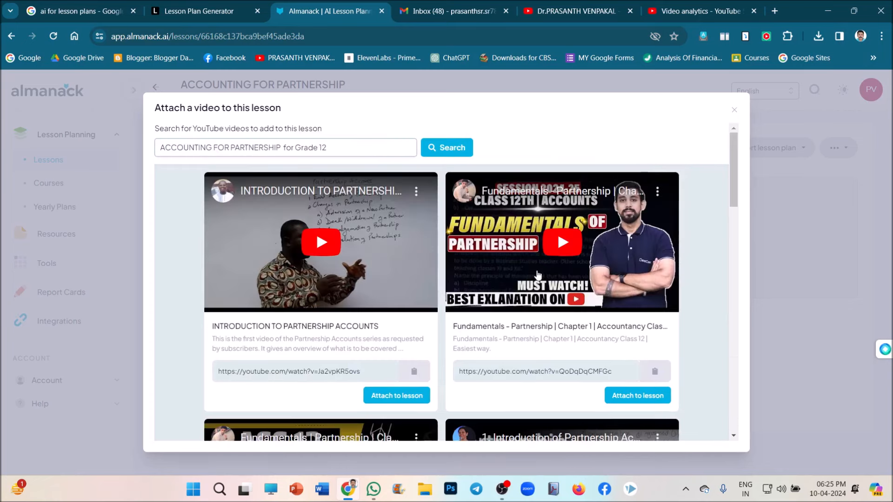
mouse_move(391, 249)
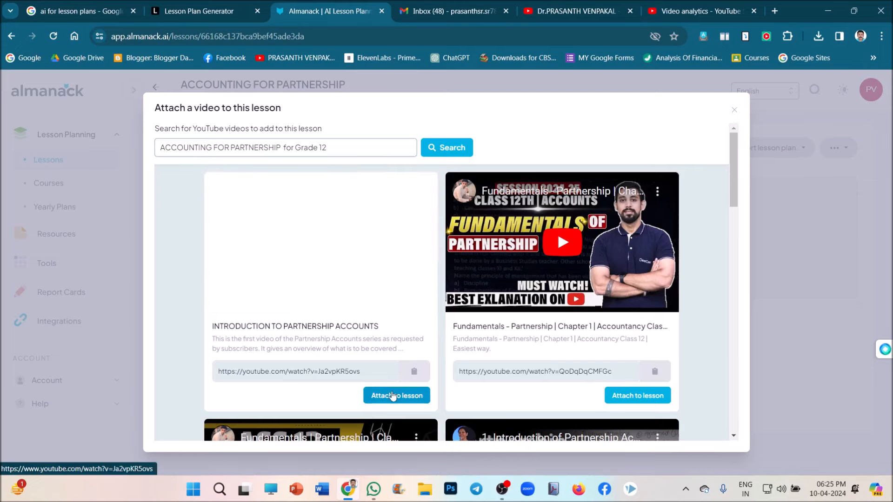
left_click(396, 395)
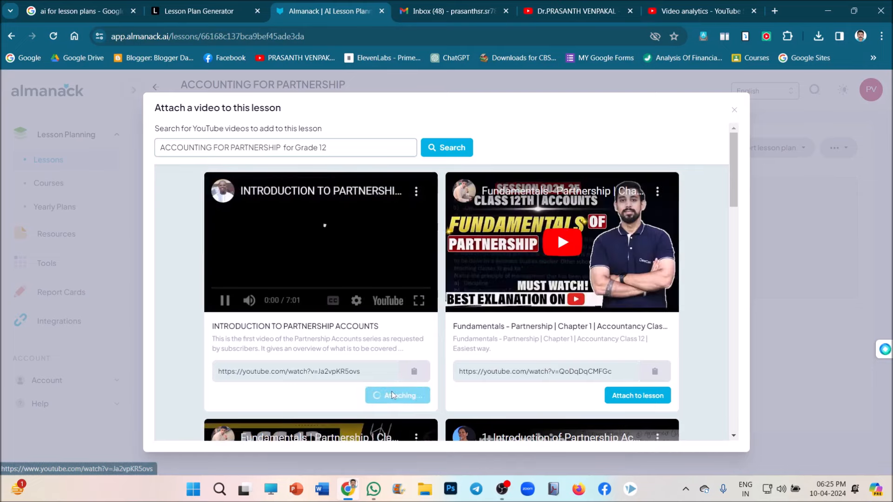
left_click(398, 395)
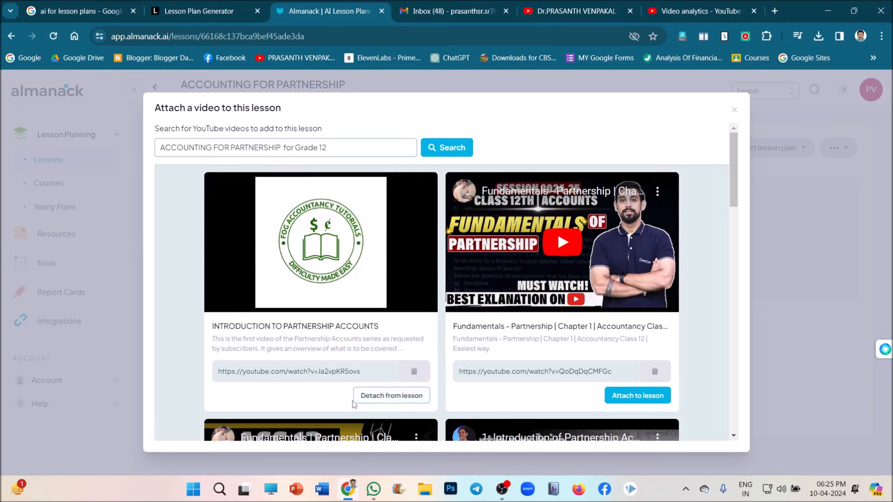
scroll("down", 3)
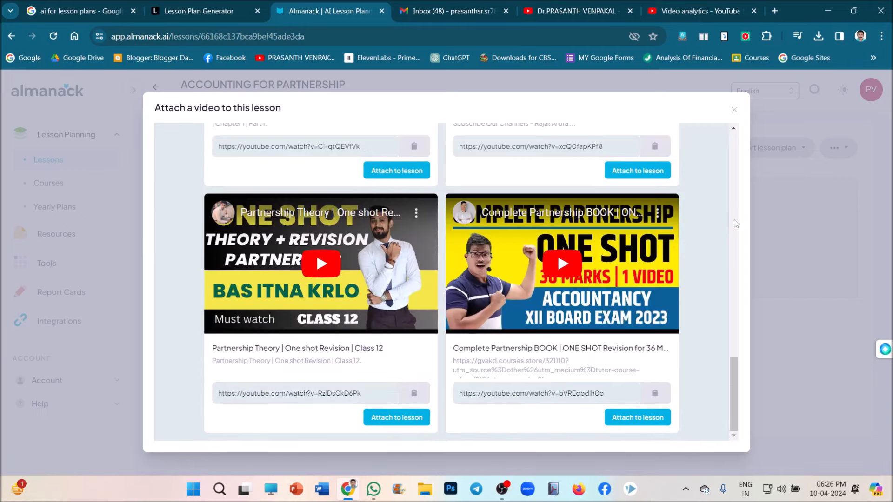
mouse_move(284, 333)
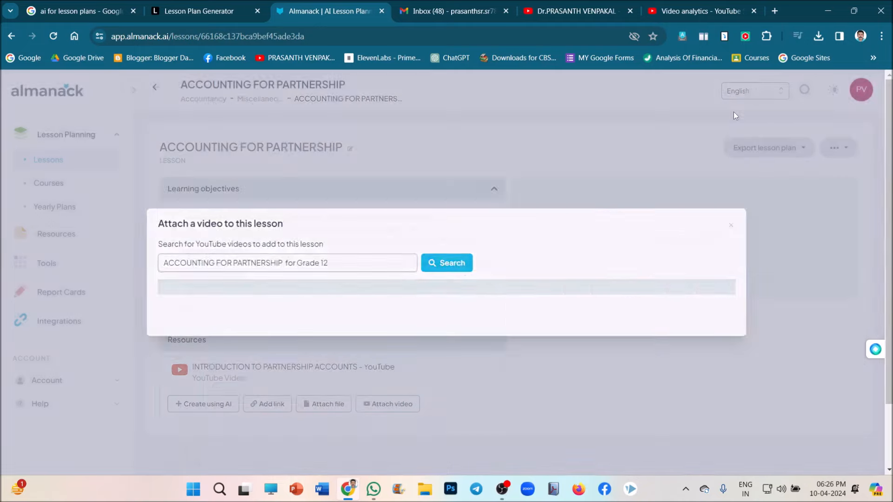
left_click(731, 225)
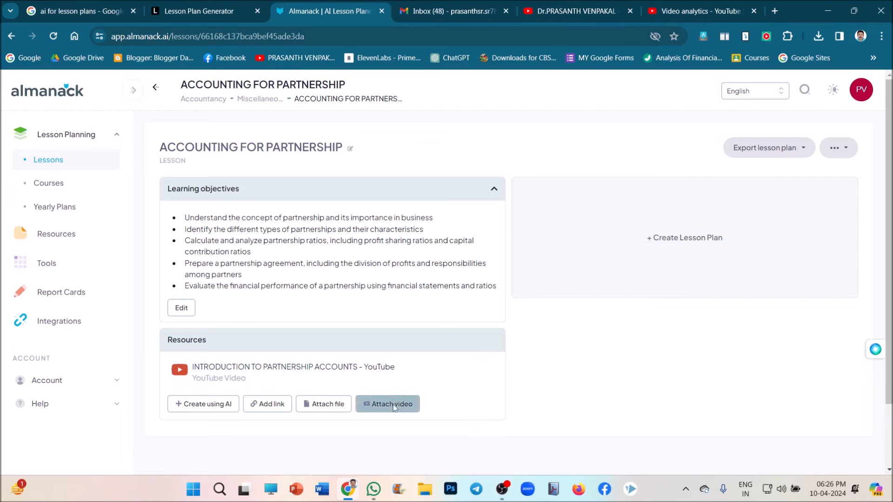
Reopen the video search, then copy a video's URL from the YouTube channel tab.
left_click(387, 403)
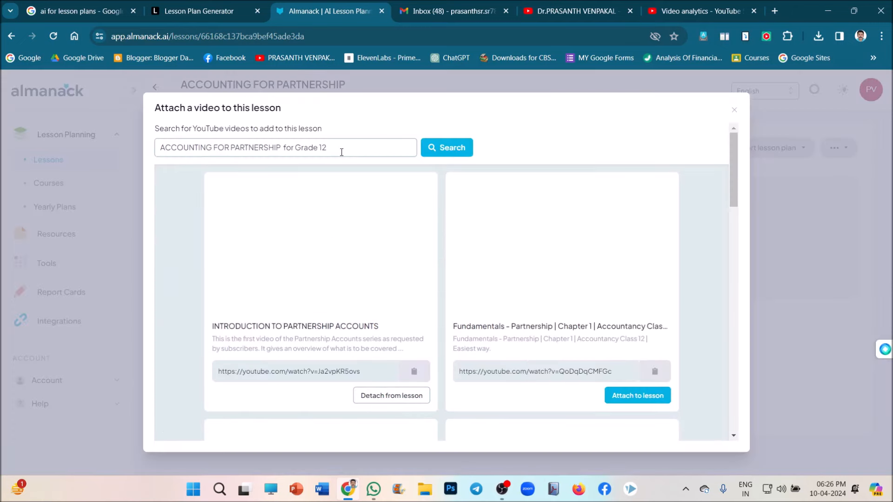
left_click(284, 147)
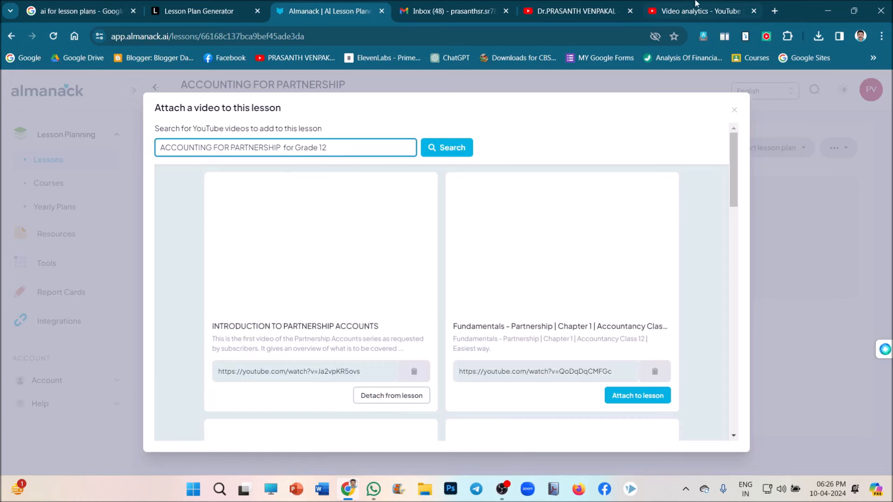
left_click(576, 11)
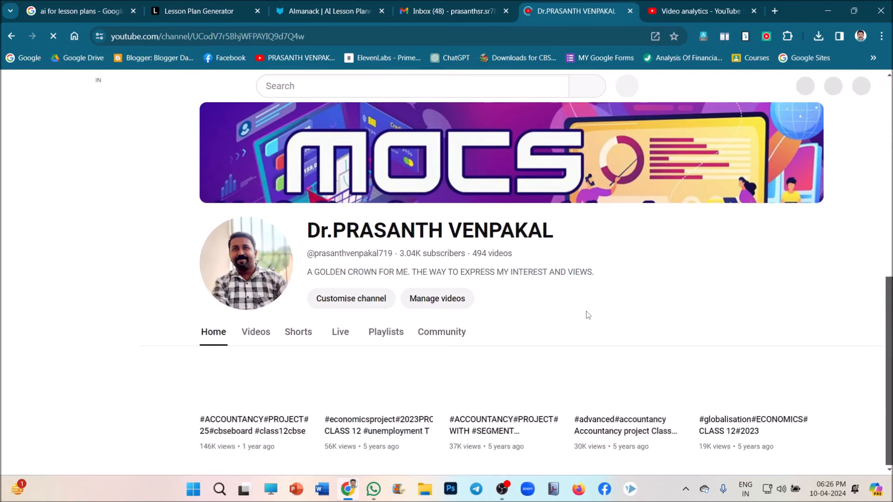
scroll("down", 3)
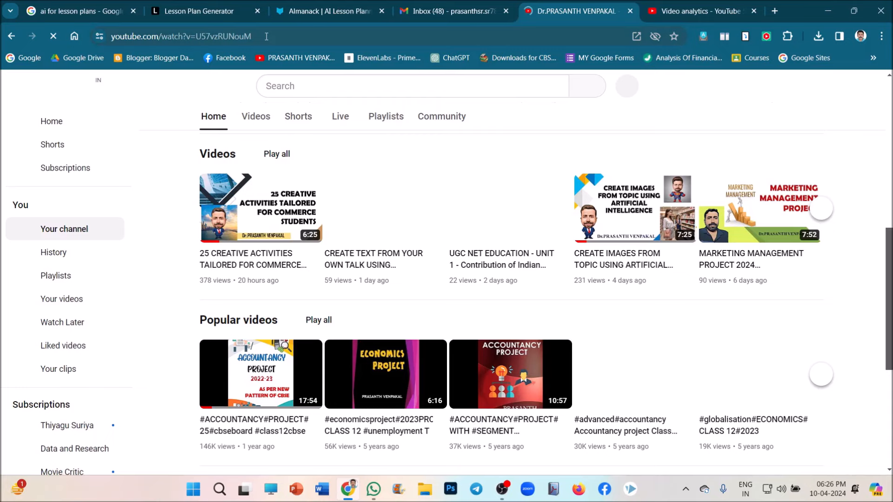
left_click(179, 36)
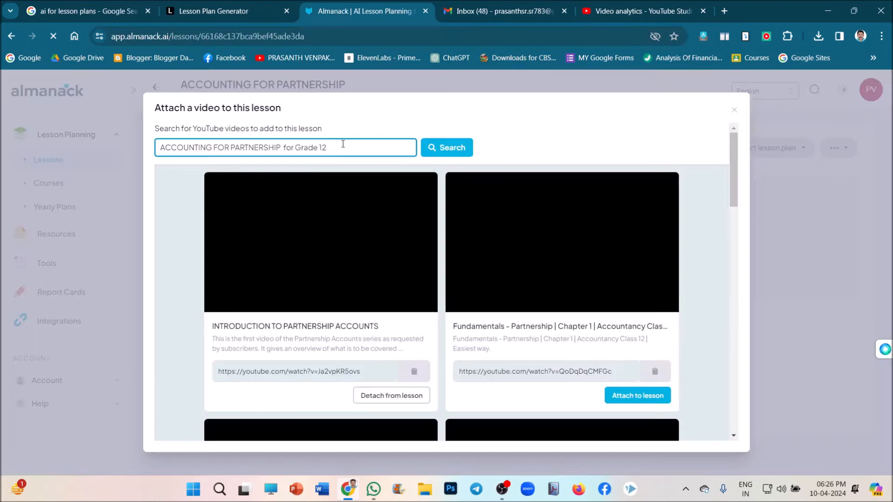
Attach the accountancy project segment analysis video found via the pasted URL.
triple_click(284, 148)
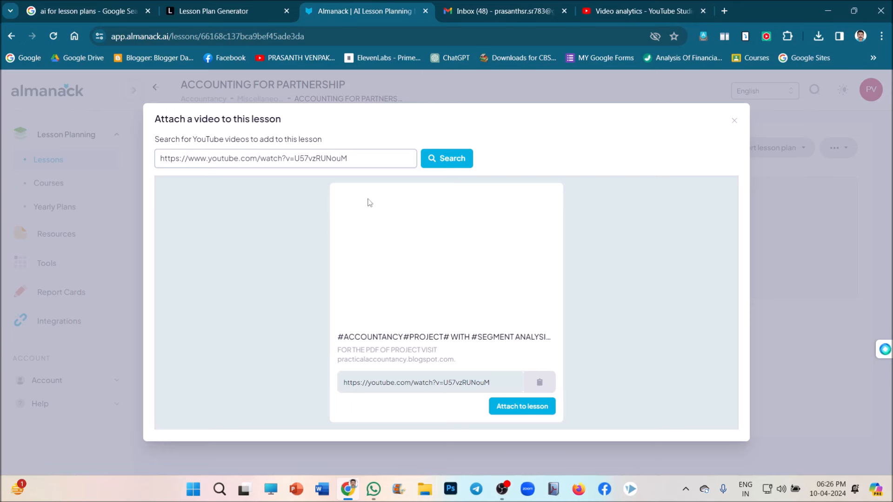
mouse_move(406, 177)
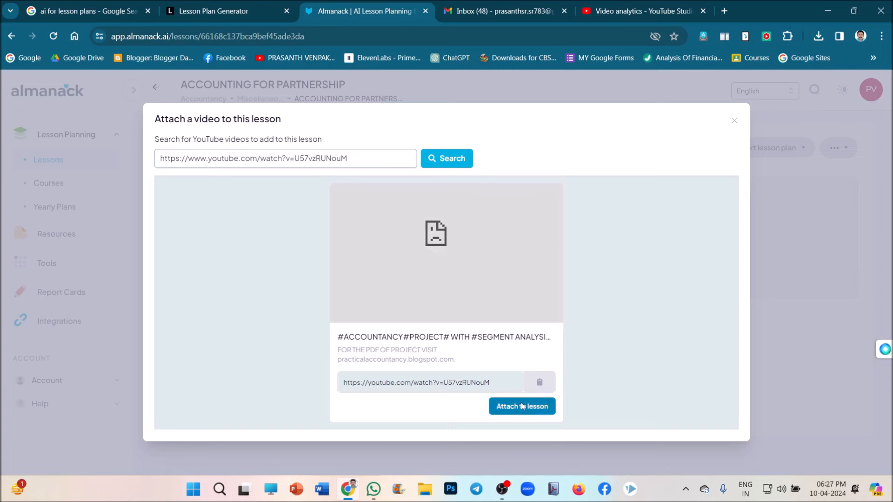
left_click(521, 406)
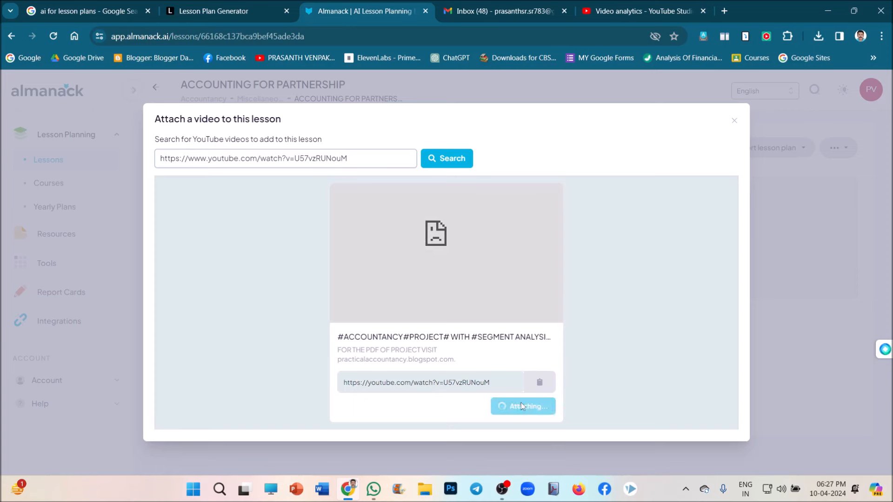
left_click(521, 406)
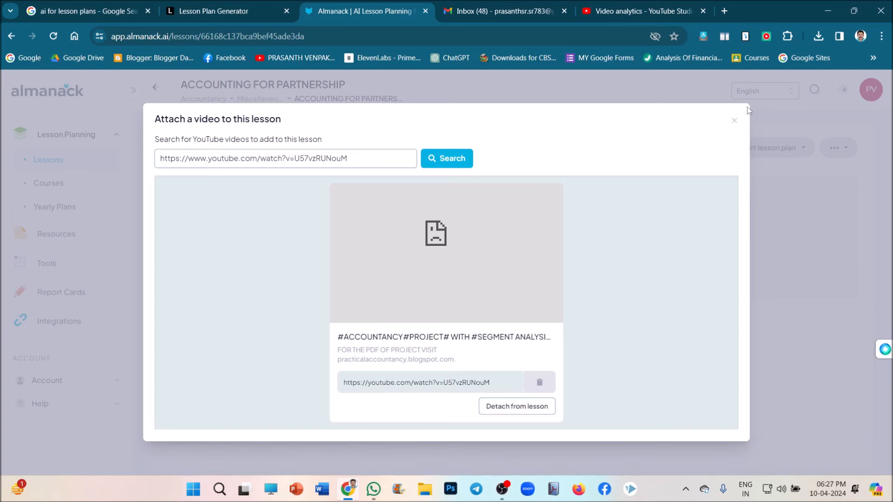
left_click(516, 406)
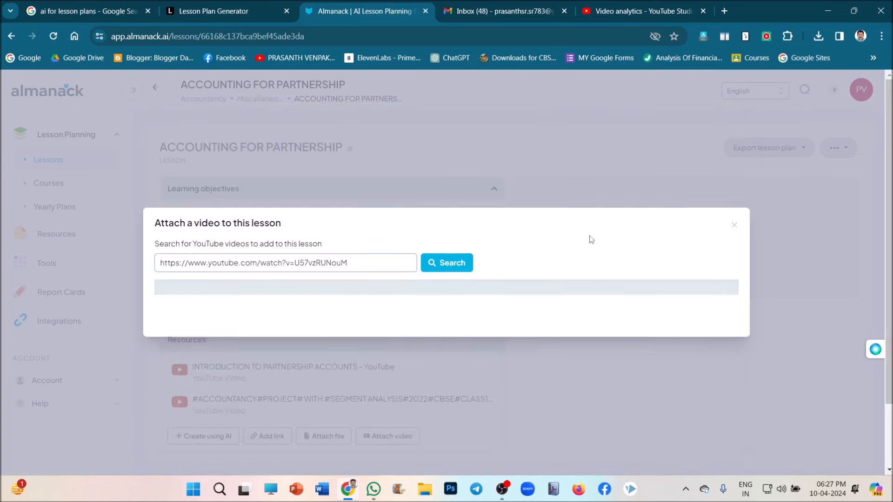
left_click(734, 225)
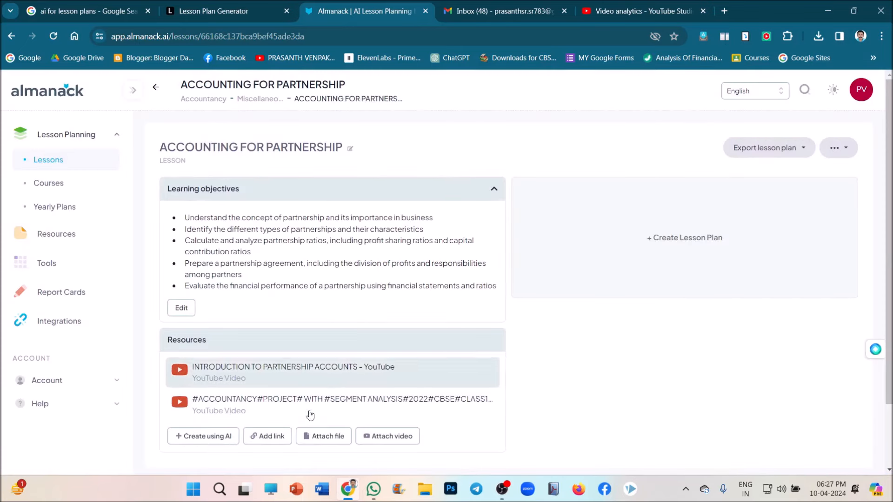
scroll("down", 3)
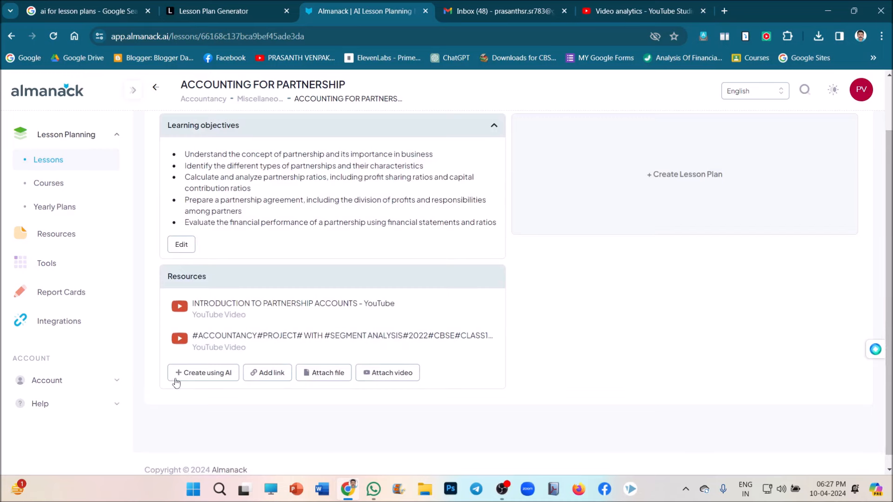
Choose the Critical Thinking Questions generator from the Create a new resource list.
left_click(202, 372)
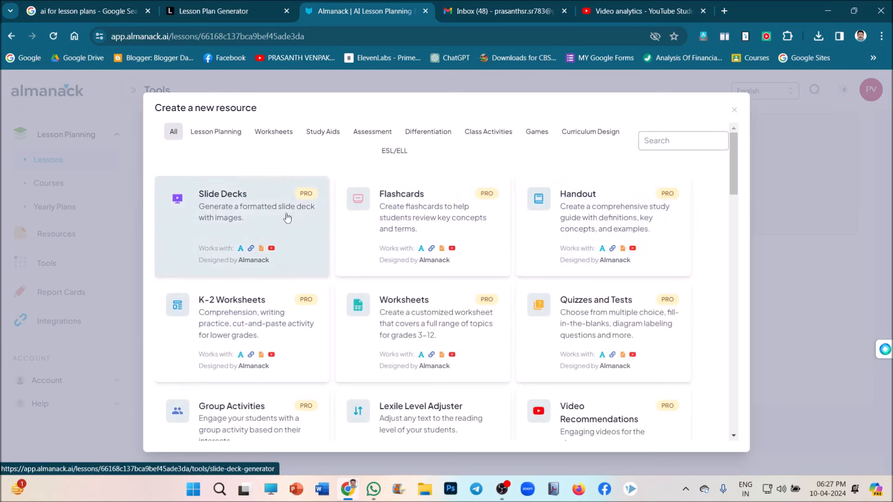
mouse_move(288, 247)
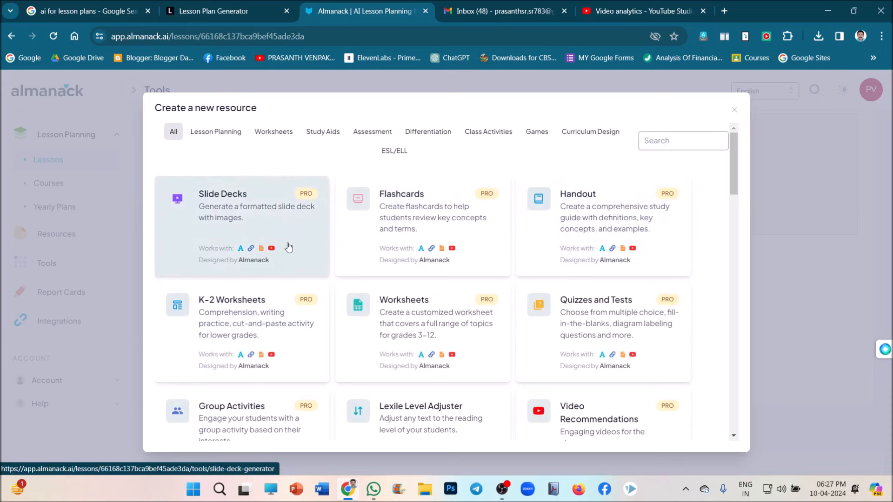
mouse_move(471, 249)
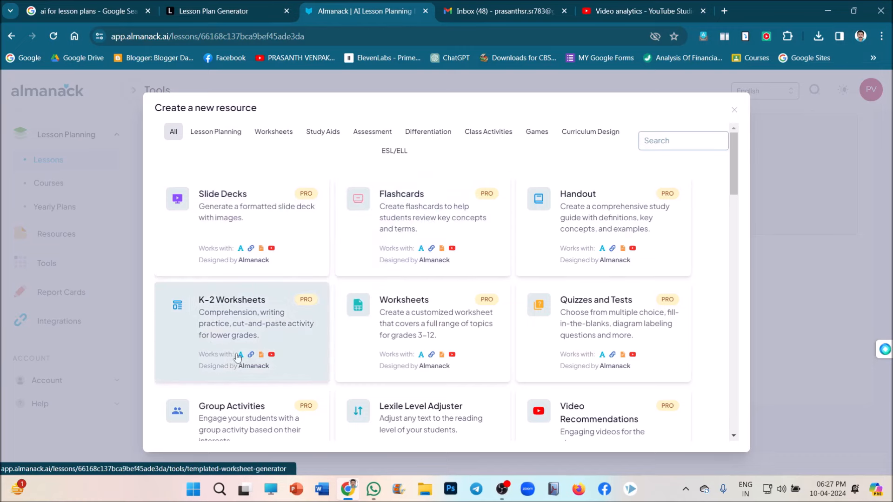
mouse_move(639, 327)
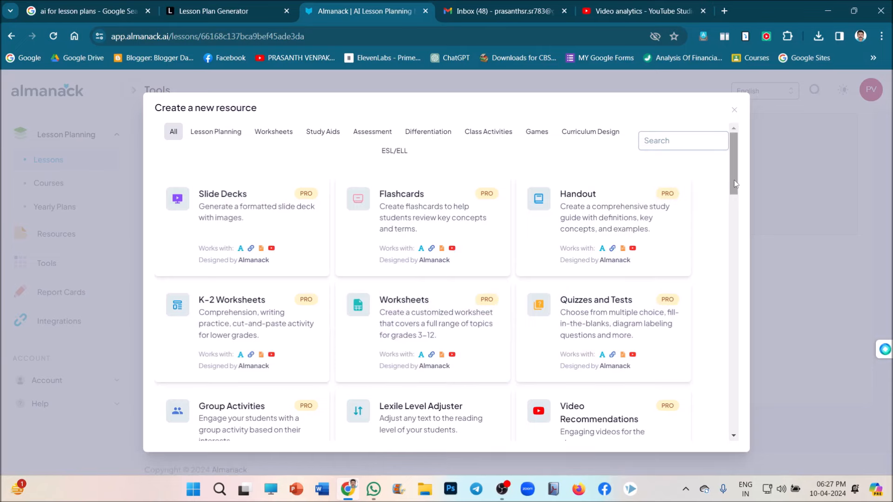
scroll("down", 3)
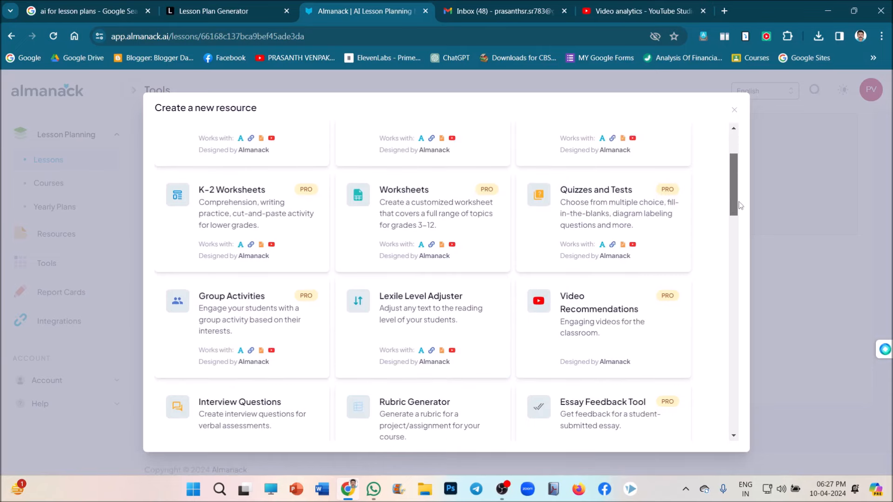
scroll("down", 3)
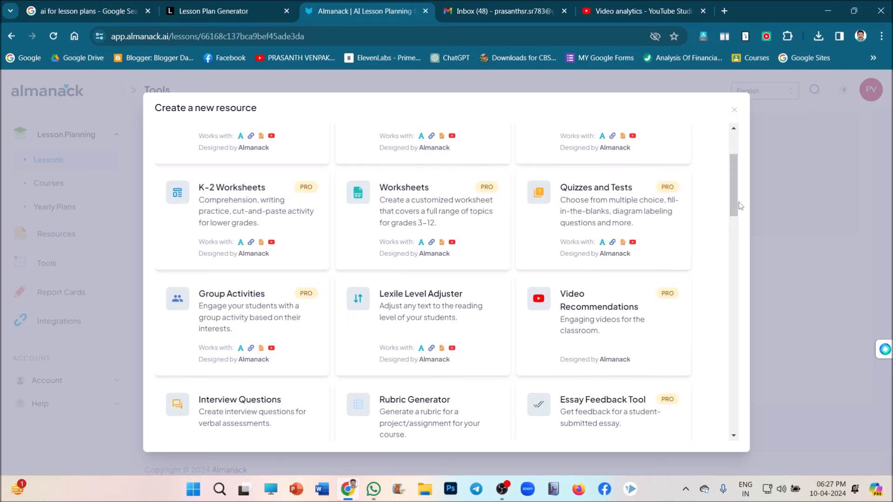
mouse_move(242, 293)
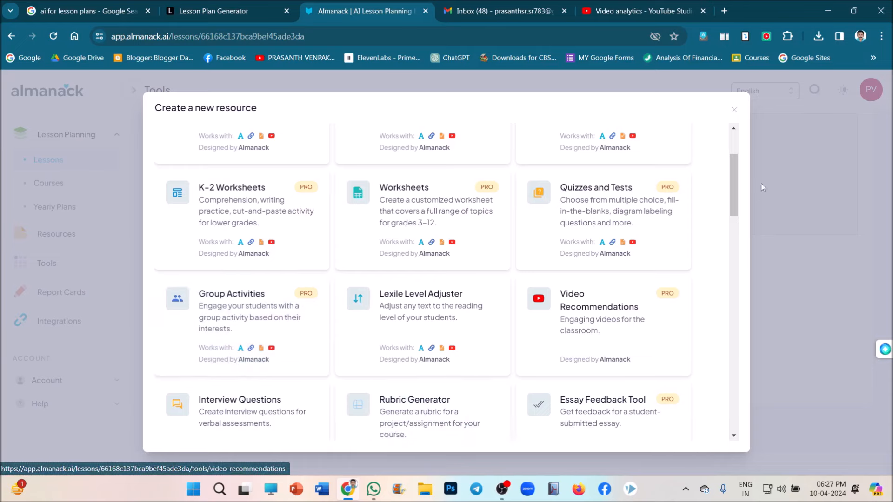
scroll("down", 3)
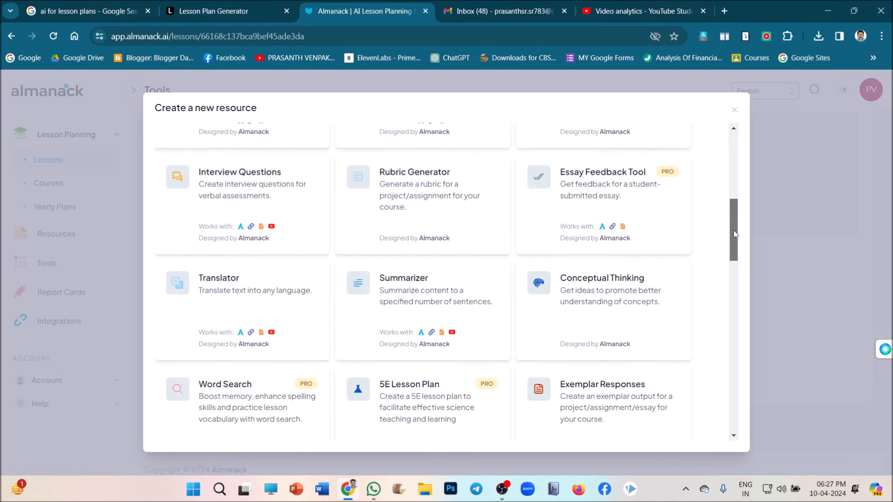
scroll("down", 3)
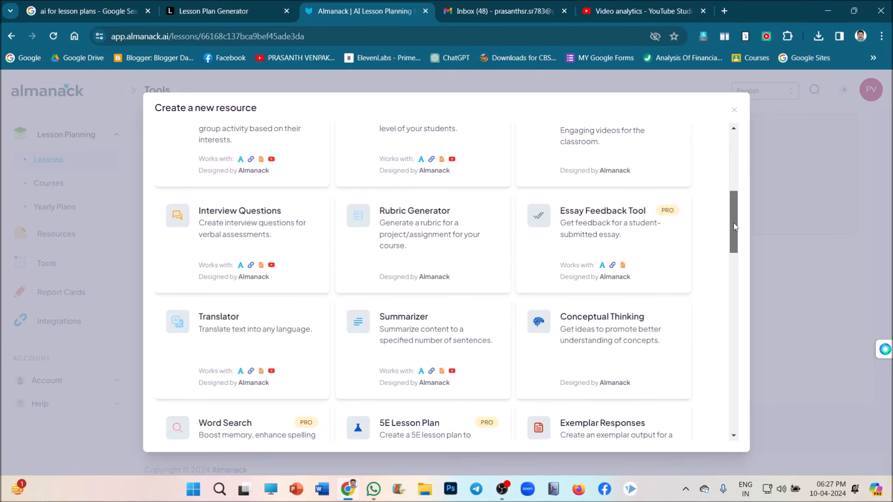
scroll("down", 3)
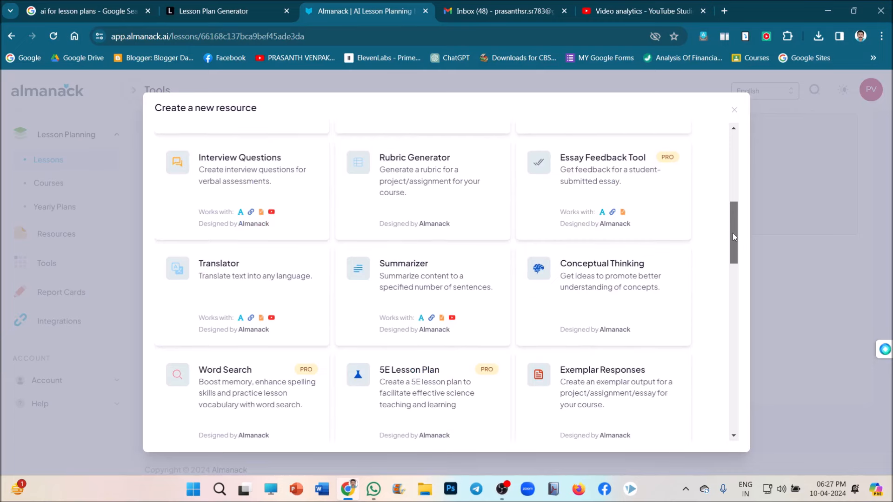
scroll("down", 3)
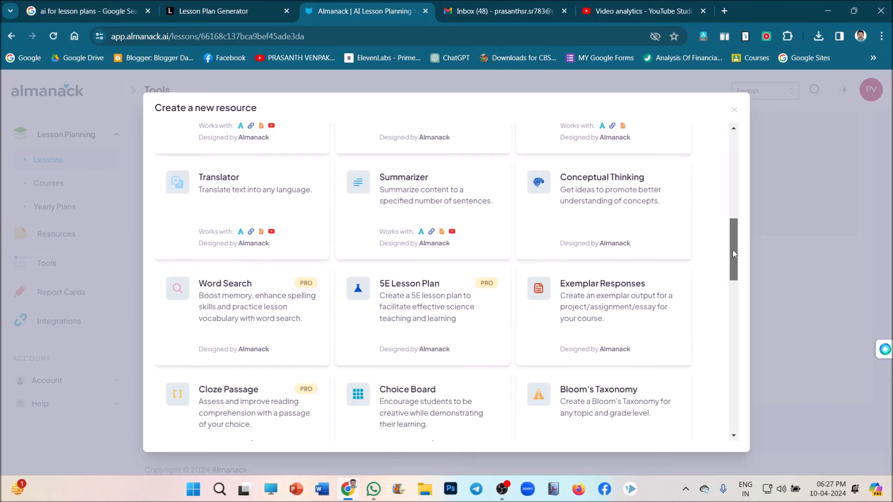
mouse_move(368, 352)
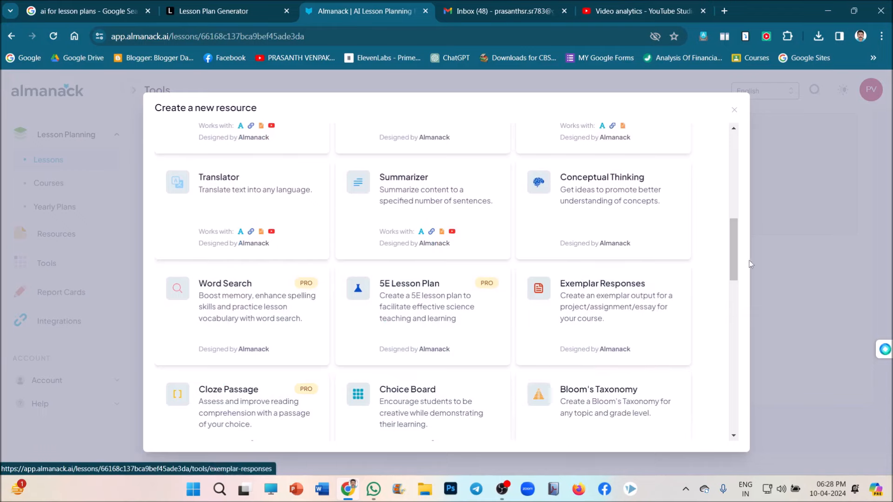
scroll("down", 3)
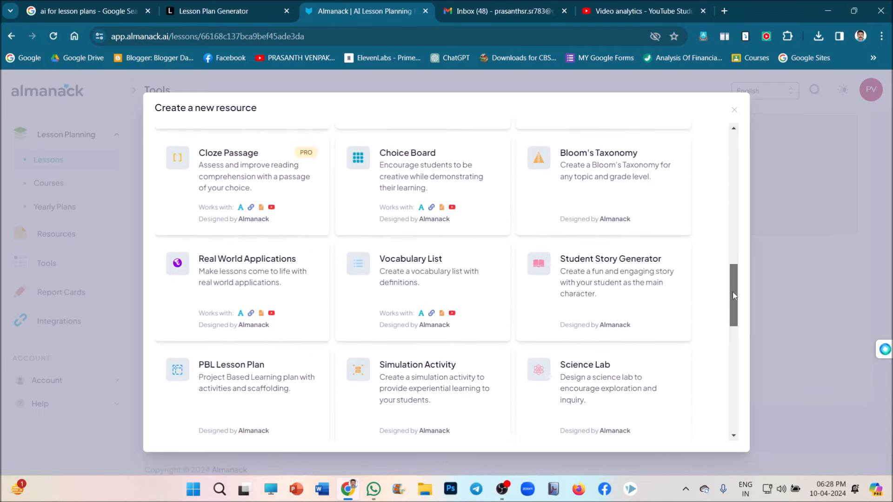
scroll("down", 3)
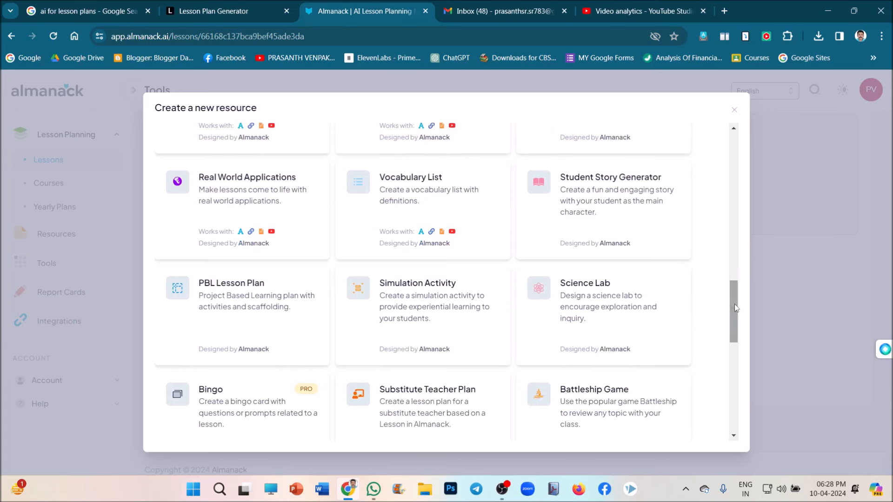
scroll("down", 3)
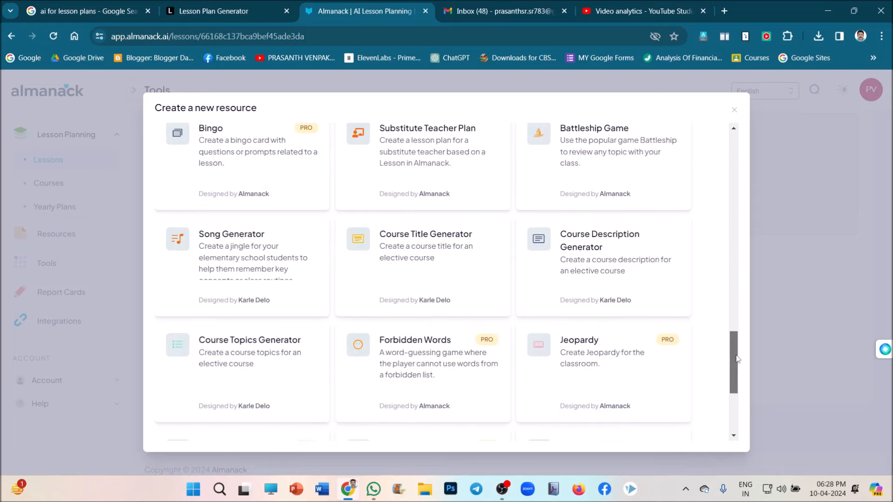
scroll("down", 3)
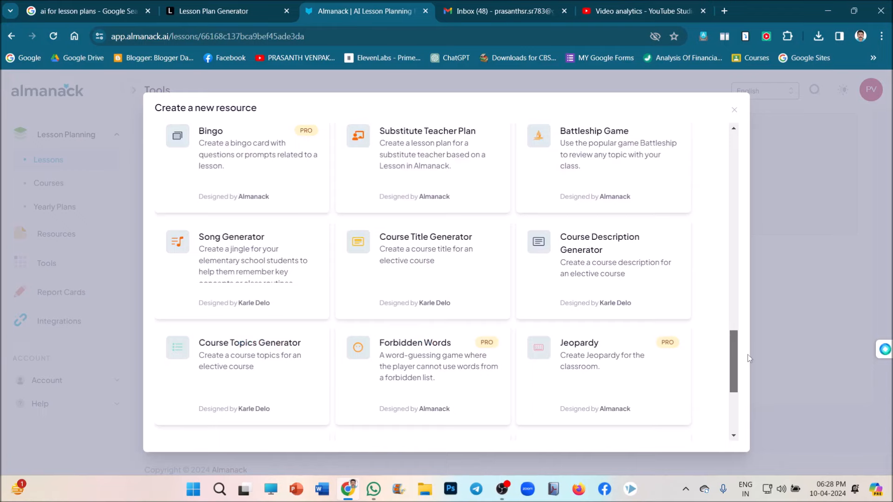
scroll("down", 3)
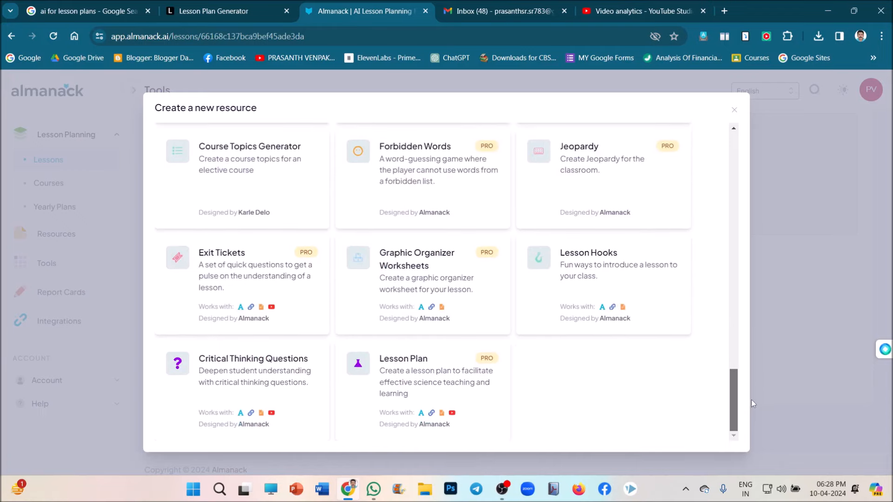
mouse_move(272, 376)
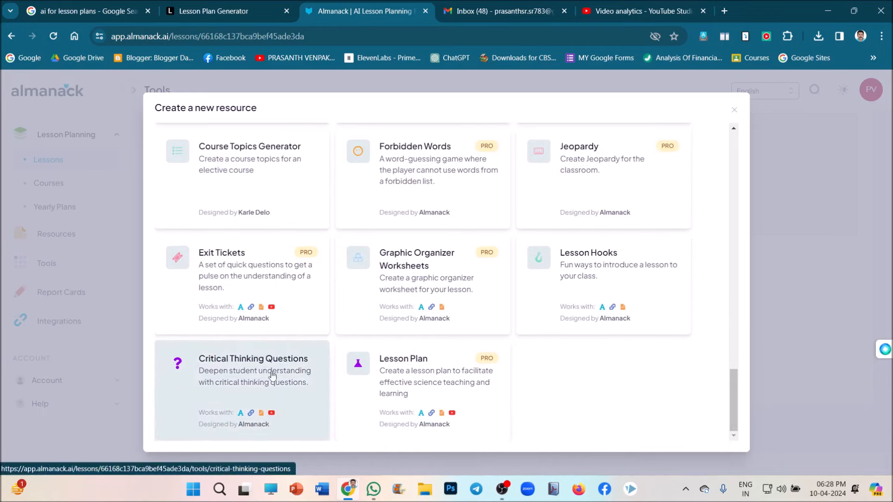
left_click(253, 370)
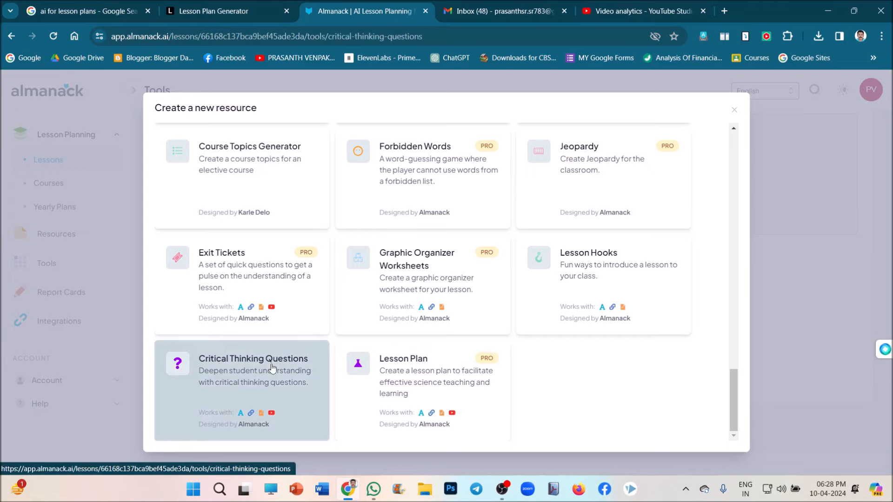
left_click(241, 370)
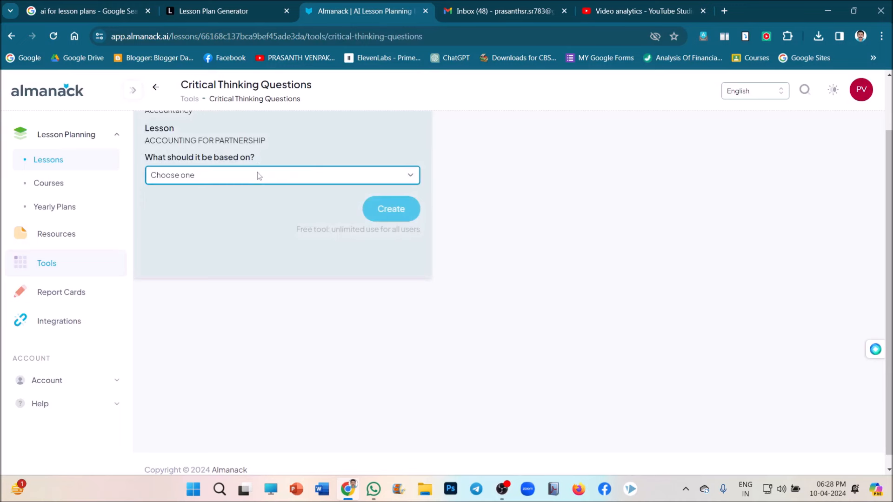
left_click(280, 175)
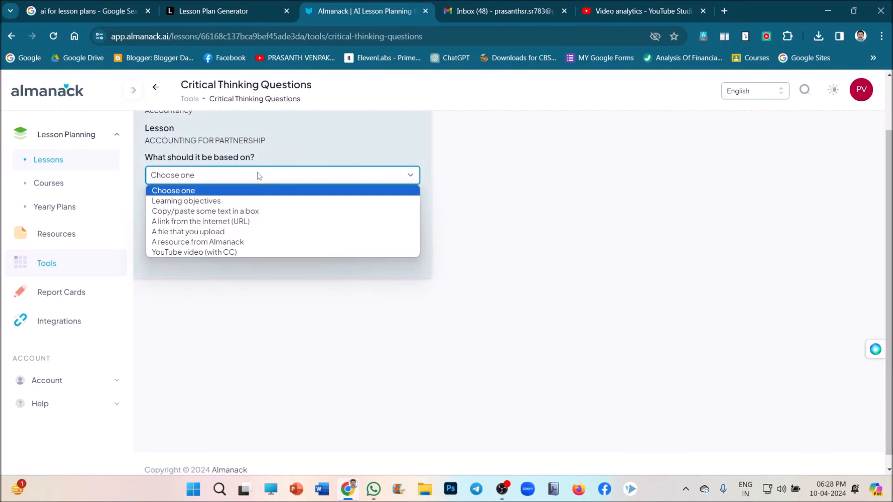
mouse_move(197, 242)
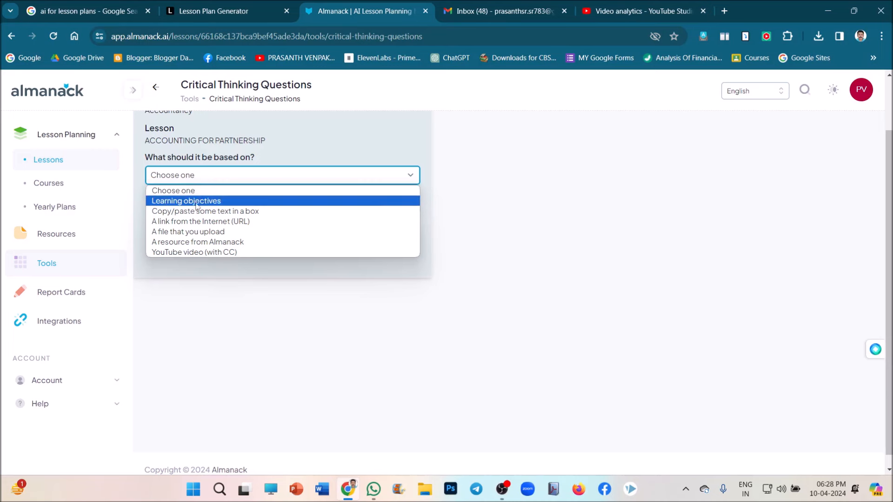
mouse_move(197, 242)
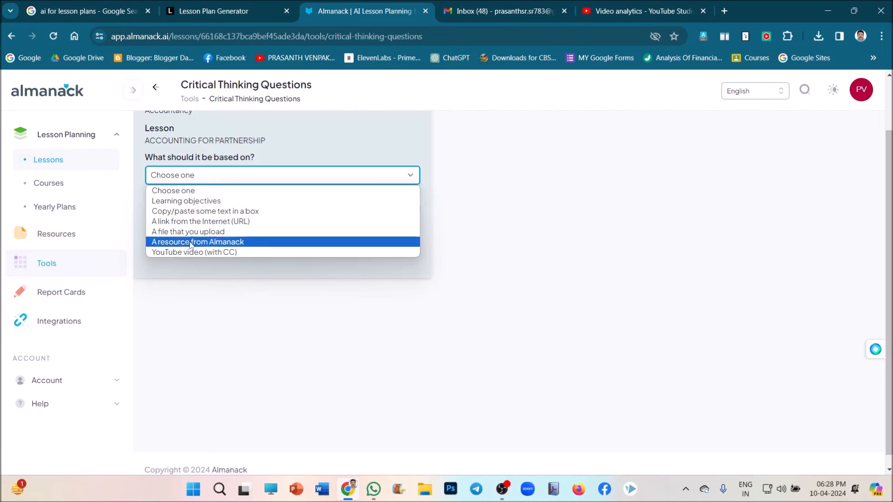
left_click(194, 252)
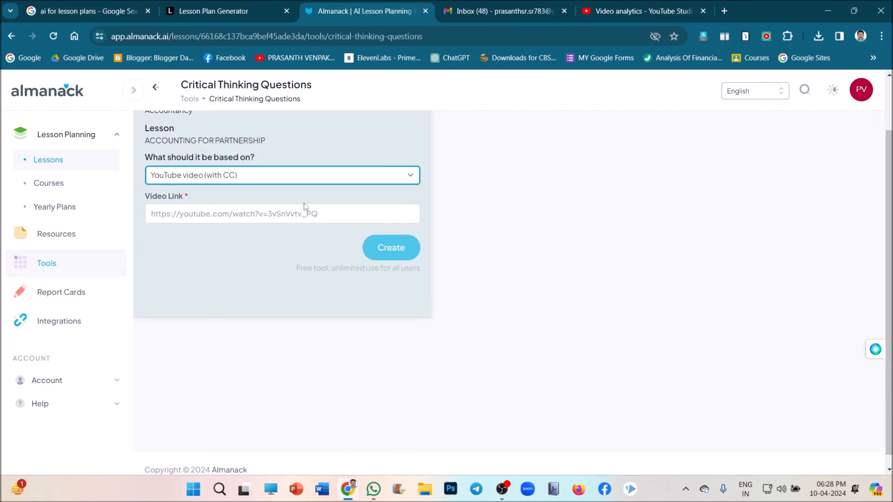
left_click(282, 214)
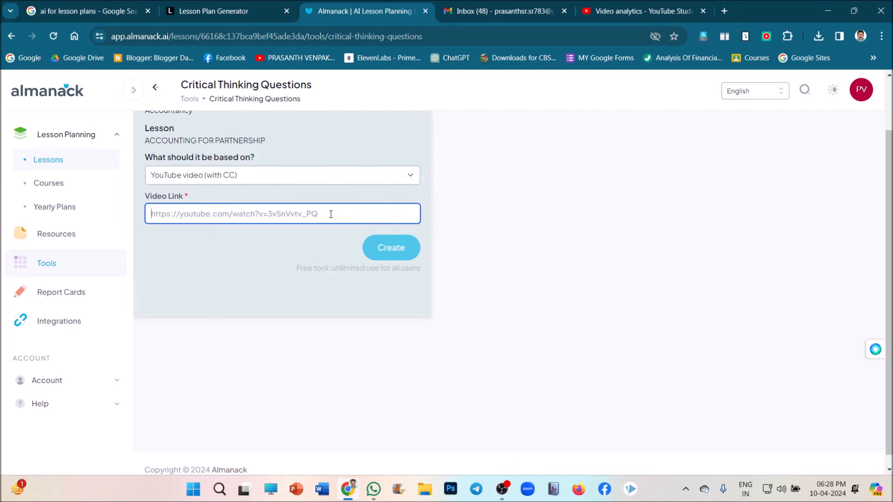
type("https://www.youtube.com/watch?v=U57vzRUNouM")
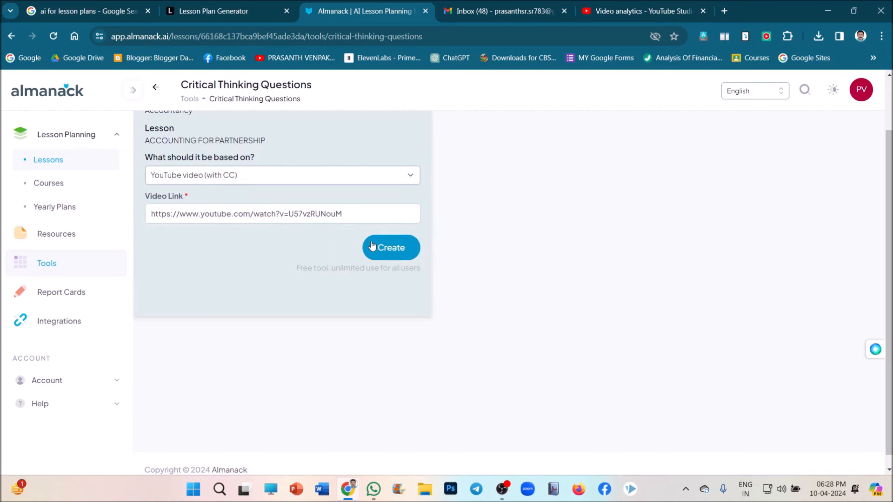
left_click(391, 248)
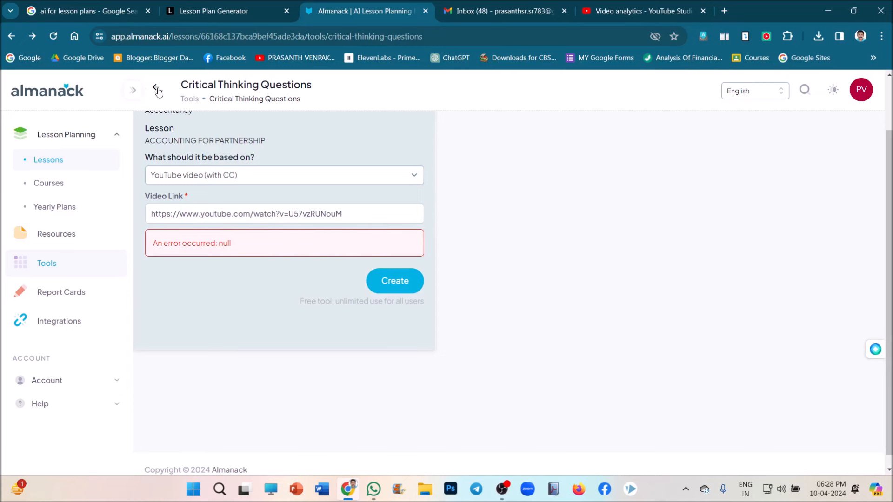
Attach the file CHAPTER 8 MS.pdf to the lesson's resources and upload it.
left_click(158, 90)
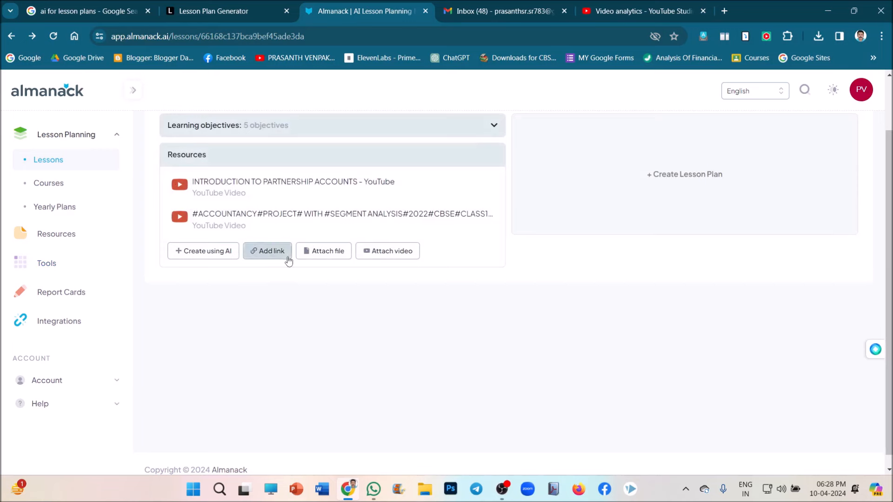
left_click(323, 250)
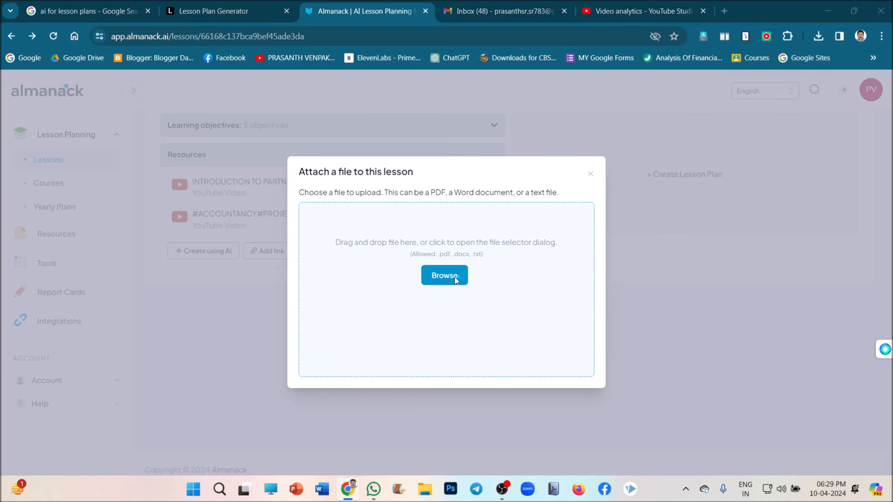
left_click(444, 275)
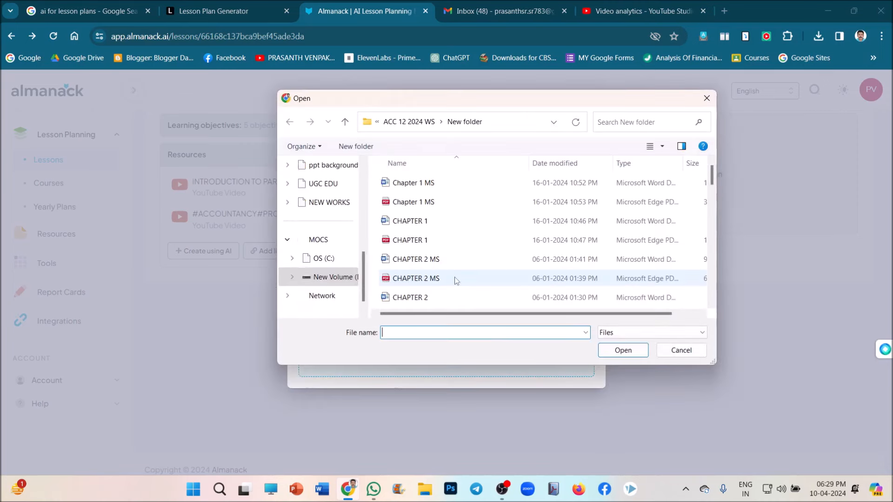
scroll("down", 3)
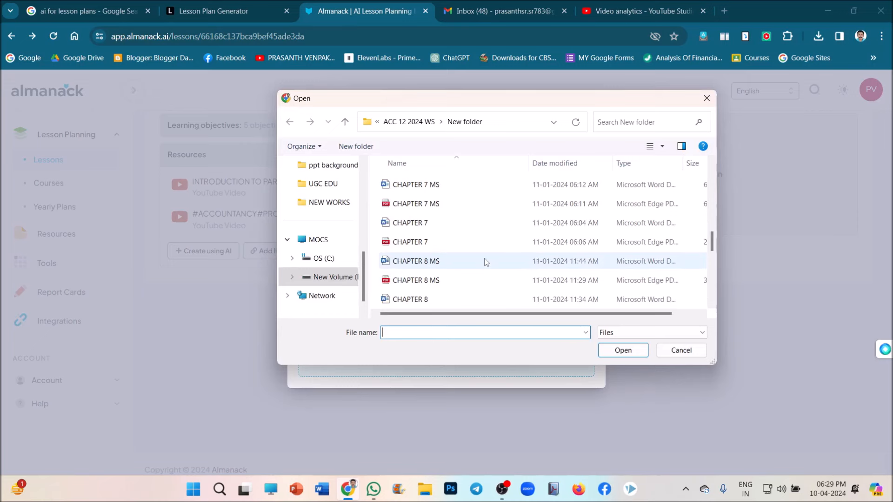
left_click(415, 280)
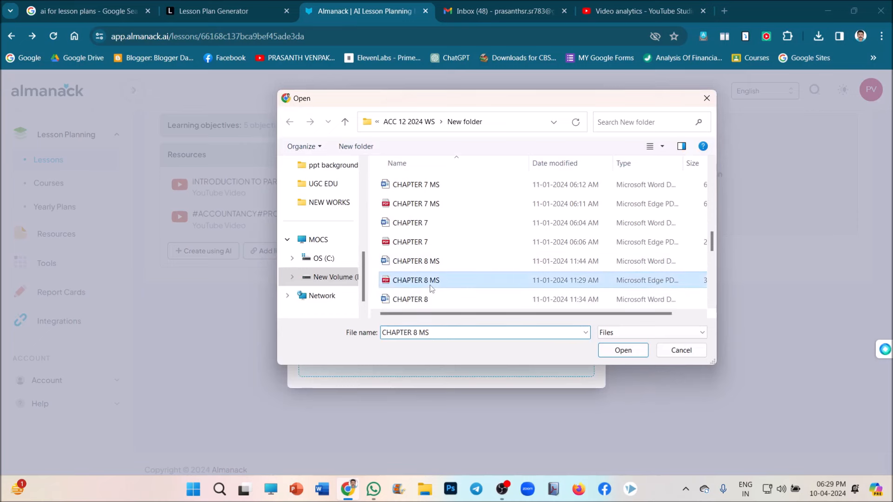
left_click(622, 350)
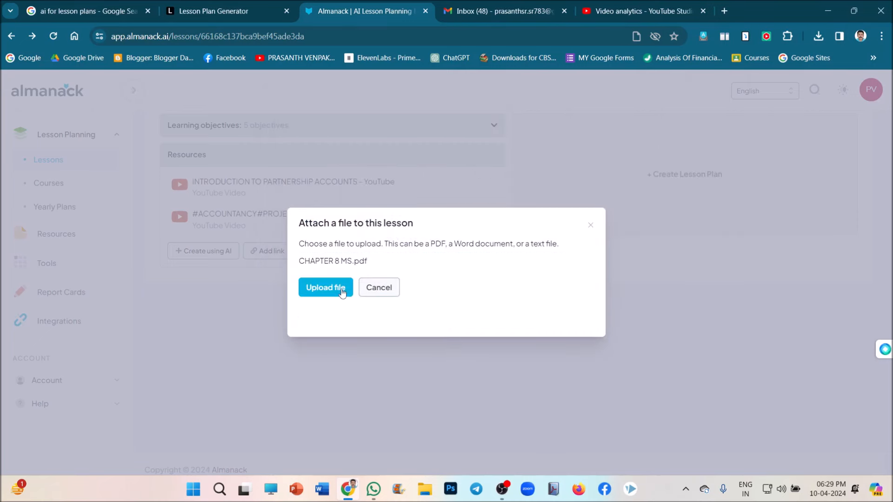
left_click(325, 287)
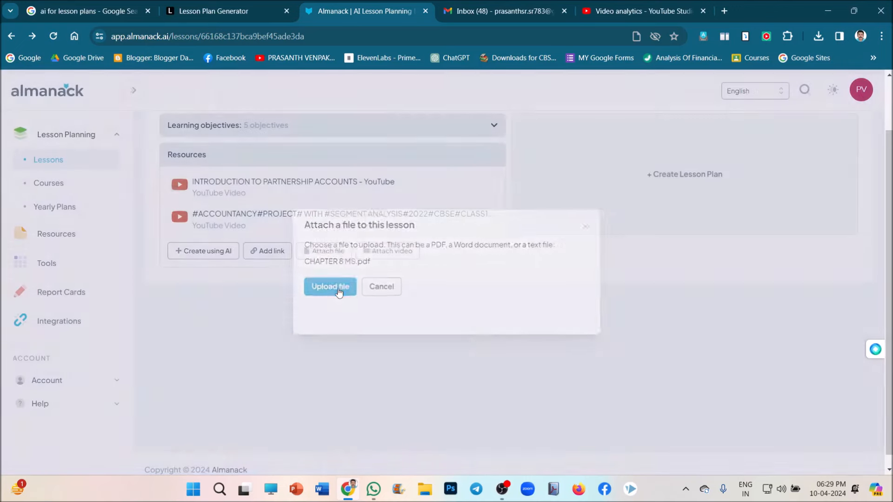
left_click(330, 287)
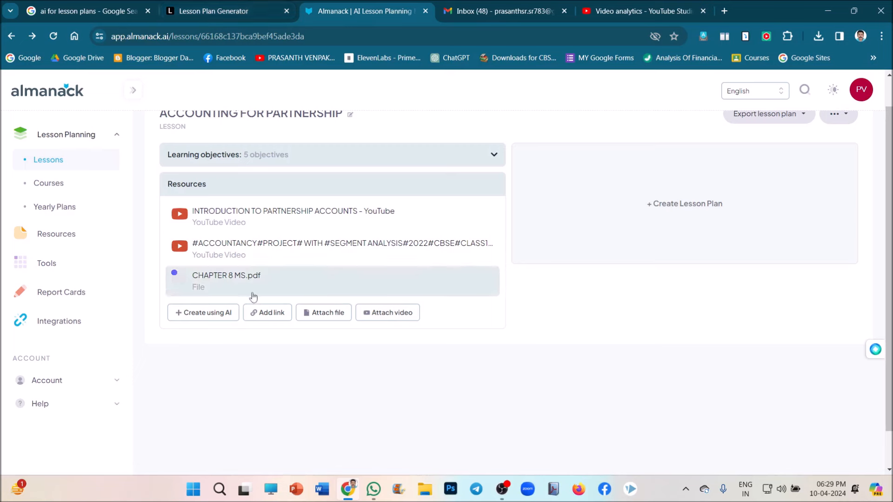
left_click(214, 12)
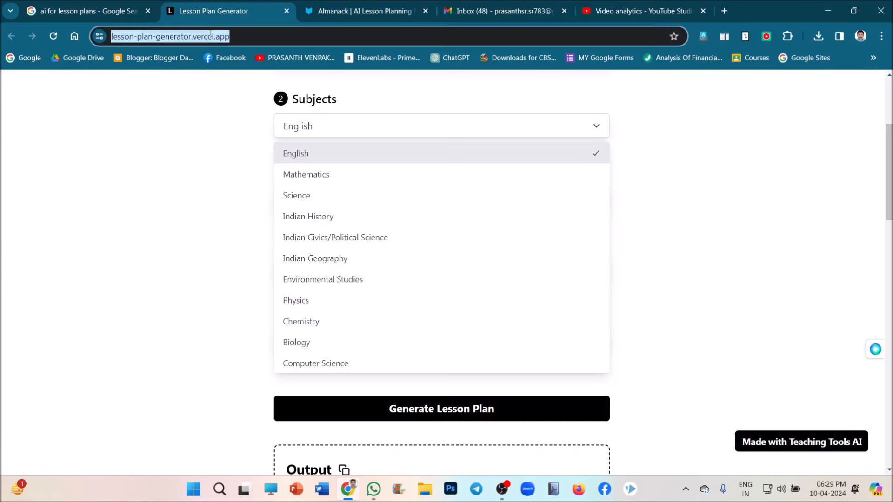
left_click(365, 11)
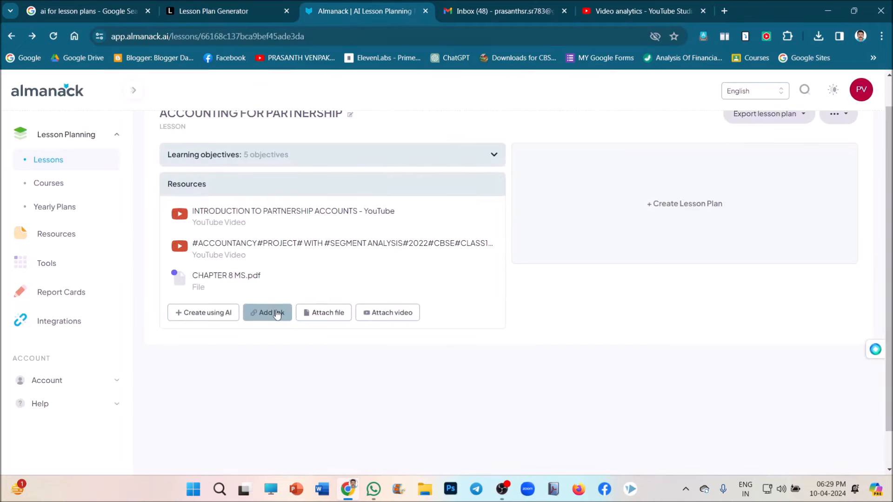
left_click(267, 312)
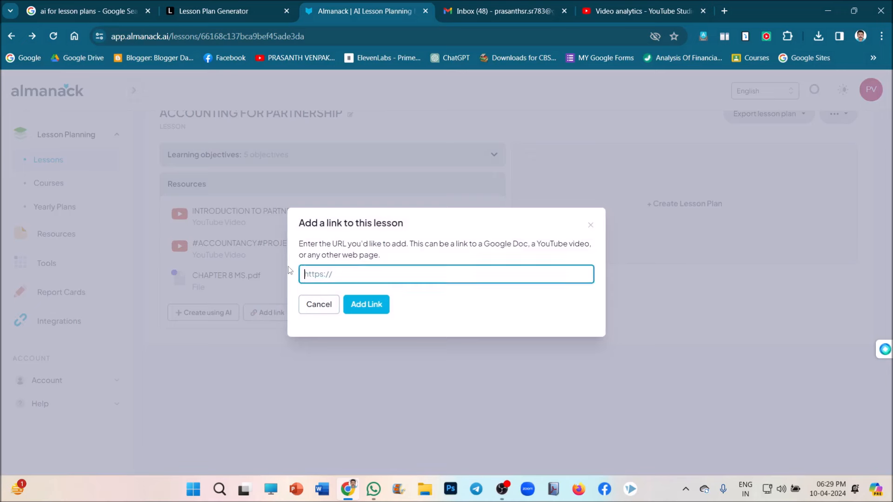
type("https://lesson-plan-generator.vercel.app/")
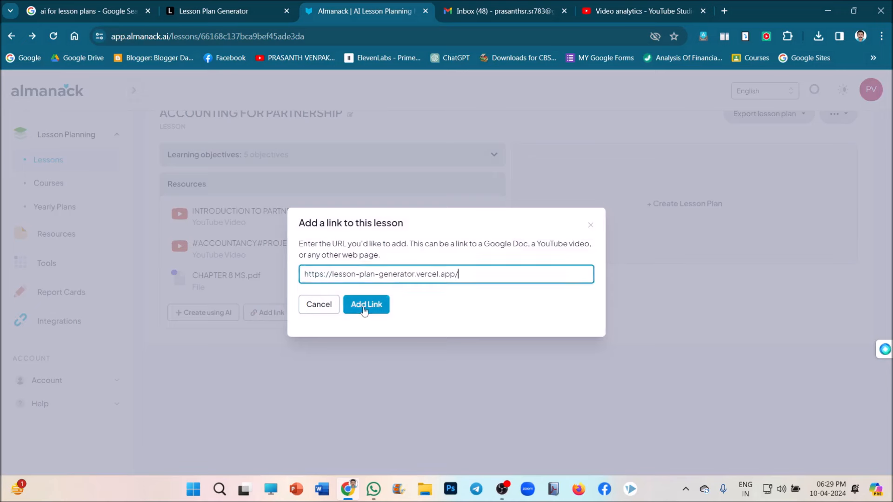
left_click(367, 305)
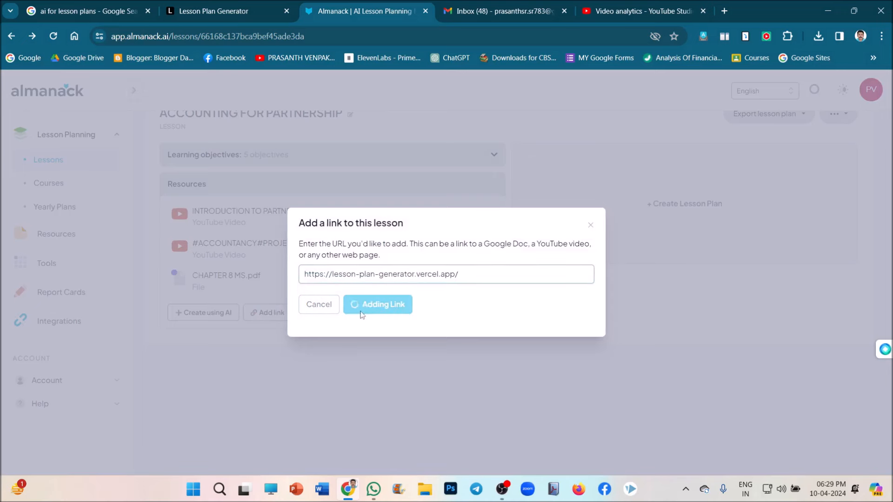
left_click(378, 305)
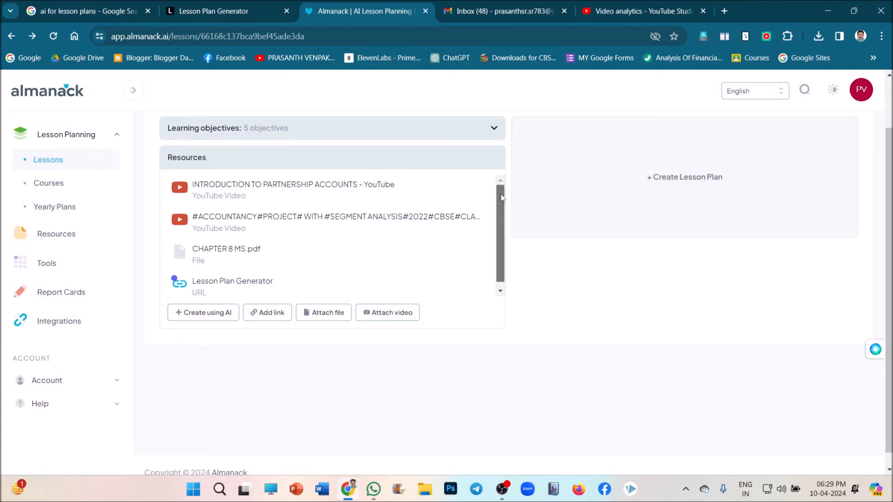
mouse_move(526, 361)
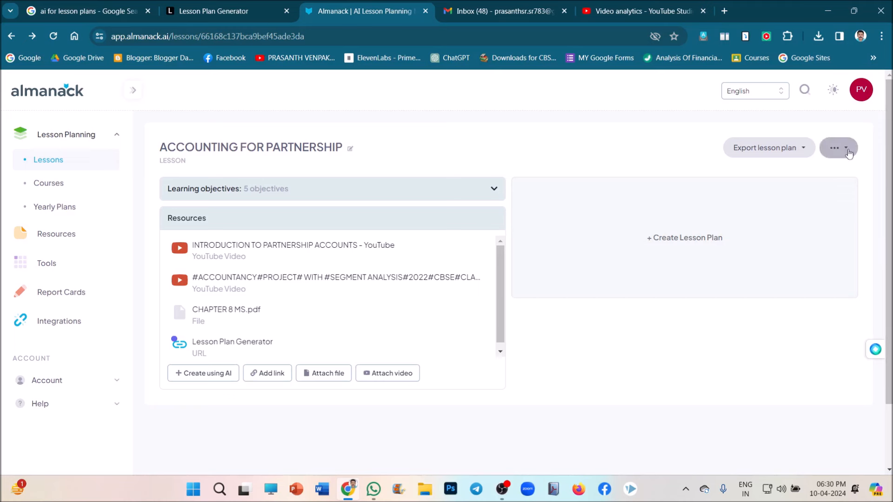
Export the ACCOUNTING FOR PARTNERSHIP lesson plan to a Microsoft Word document and launch the downloaded .docx.
left_click(836, 148)
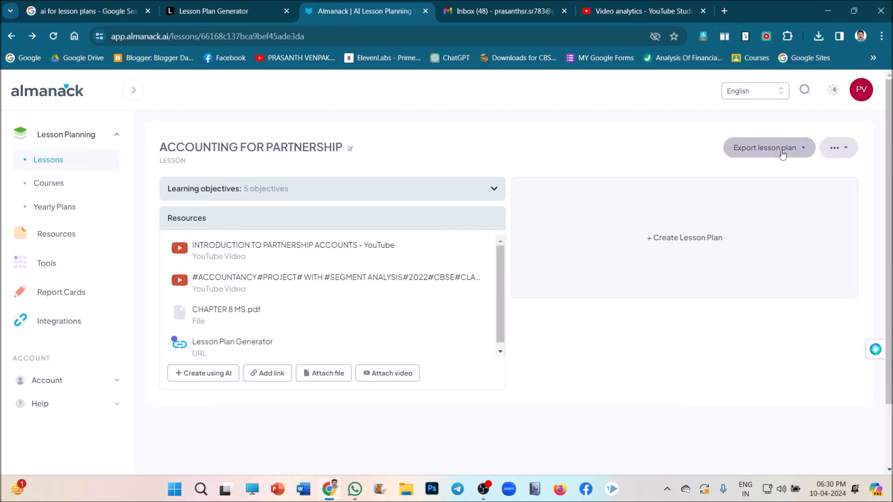
mouse_move(783, 153)
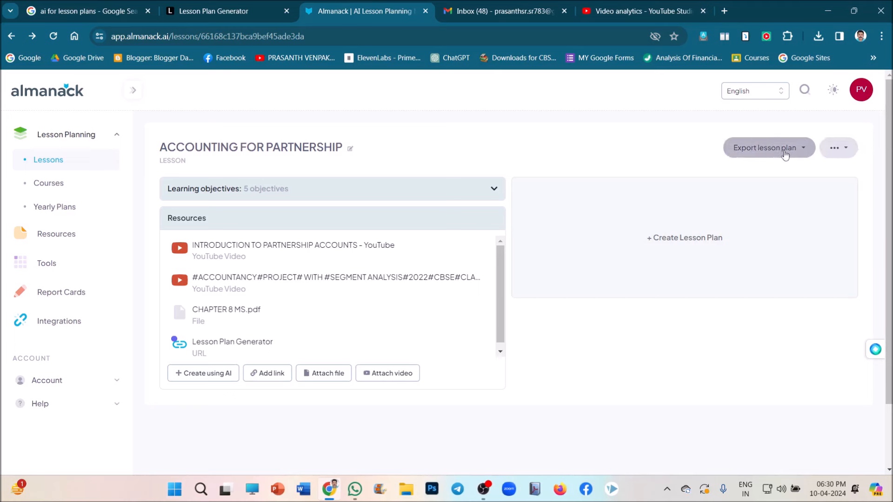
mouse_move(785, 153)
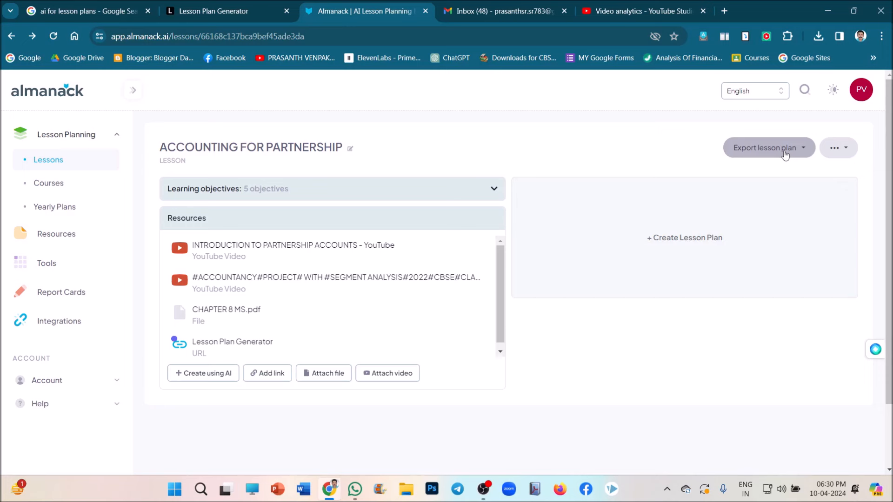
left_click(766, 147)
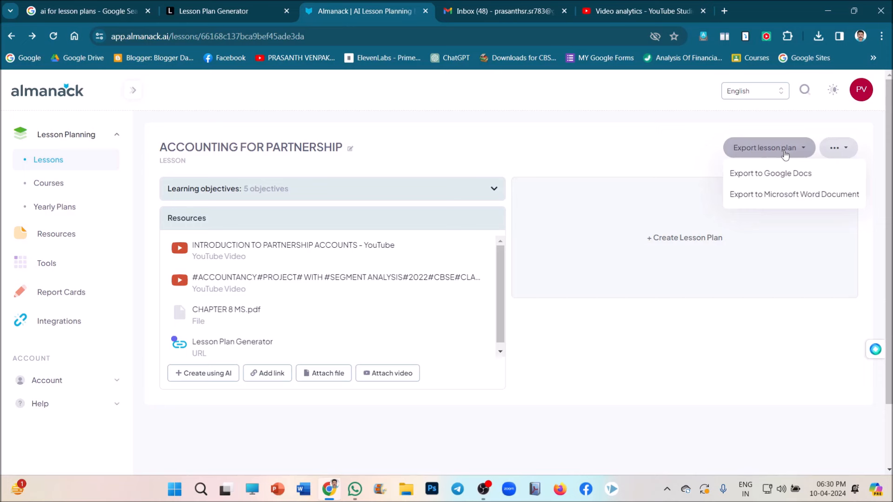
mouse_move(791, 212)
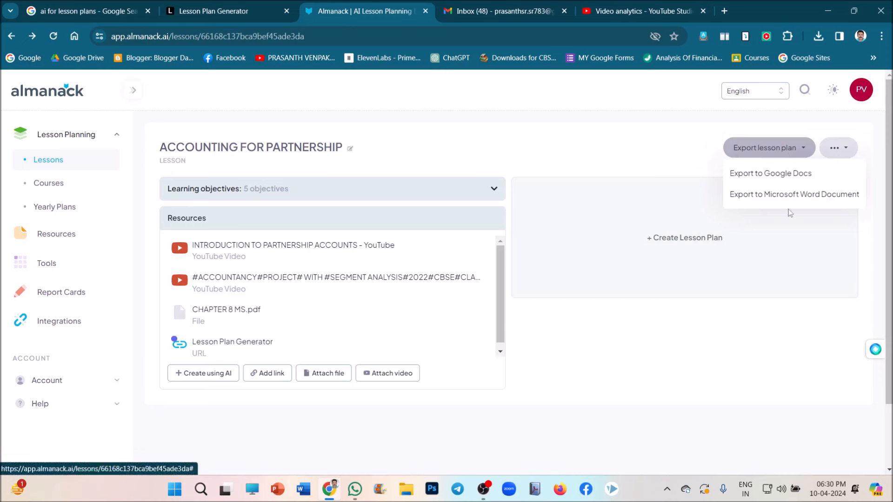
mouse_move(772, 208)
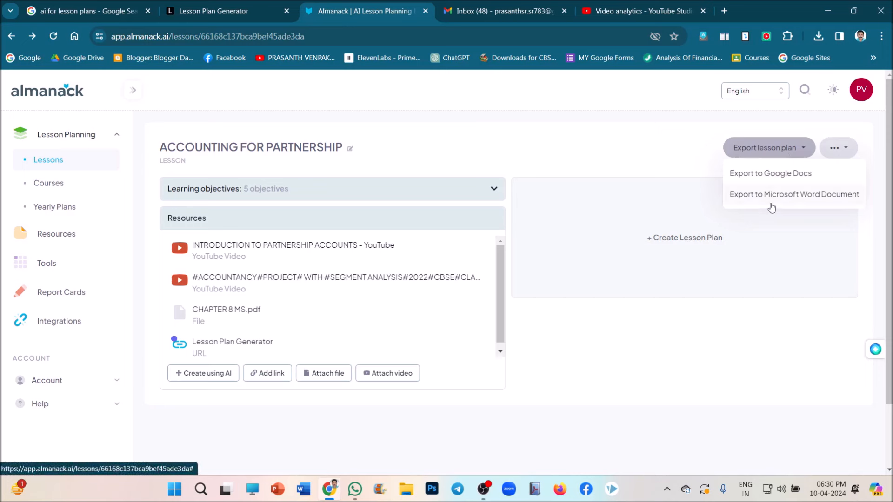
left_click(793, 194)
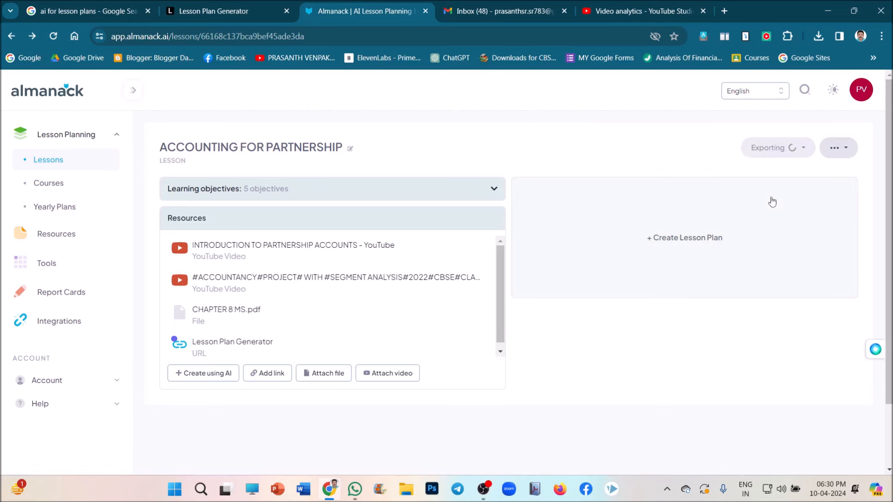
left_click(772, 148)
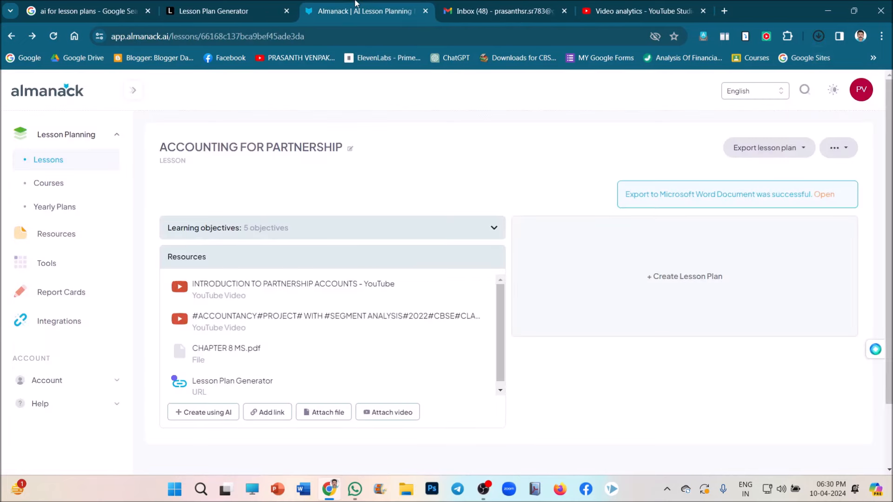
mouse_move(823, 48)
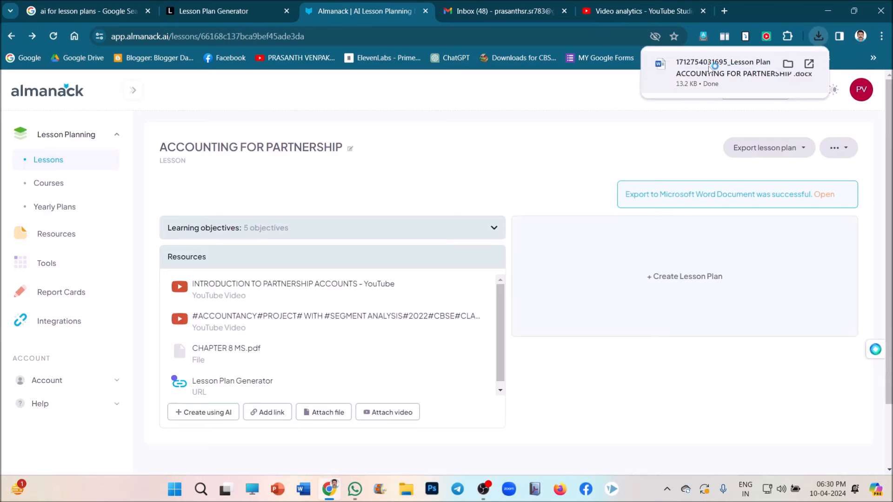
left_click(723, 73)
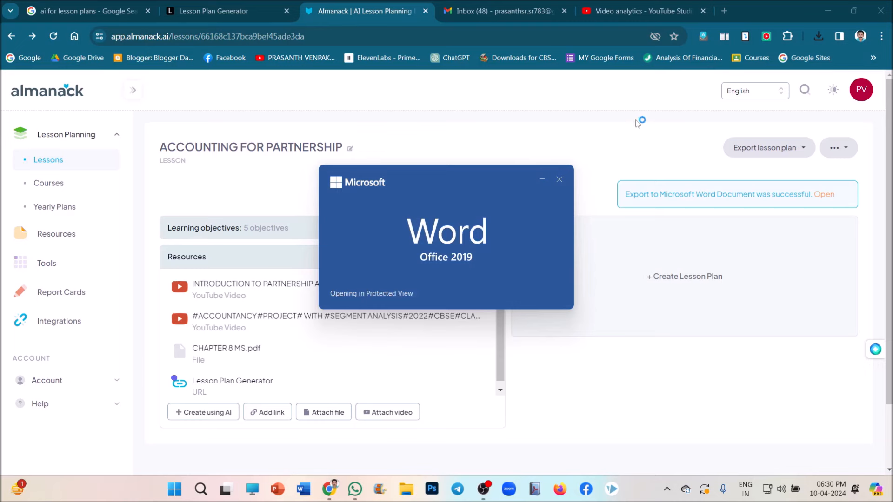
mouse_move(634, 150)
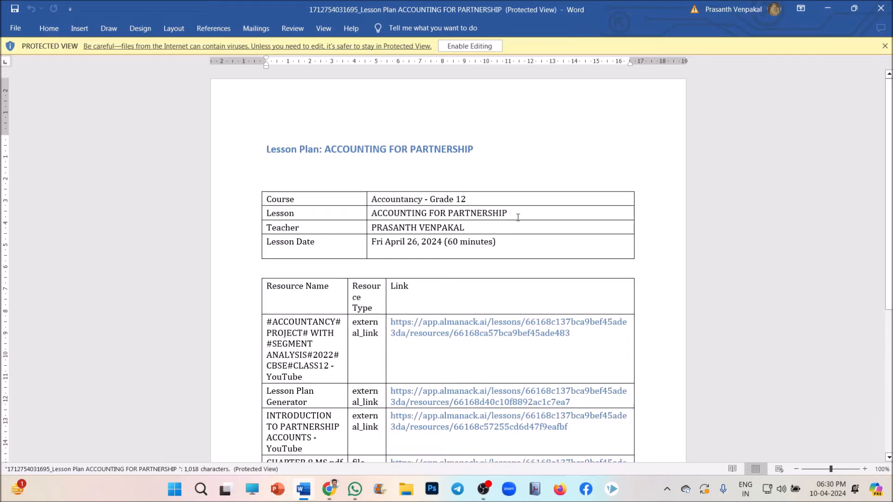
Scroll through the exported lesson plan in Word to view the course details and resource links tables.
scroll("down", 3)
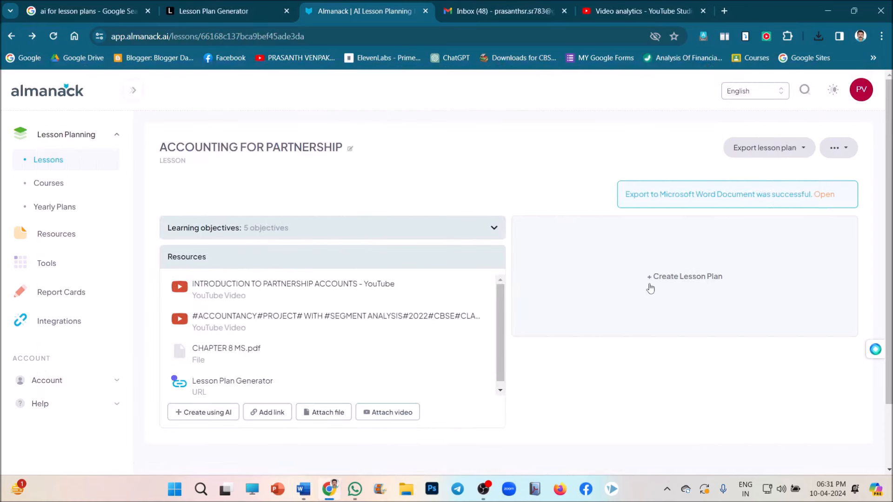
mouse_move(651, 286)
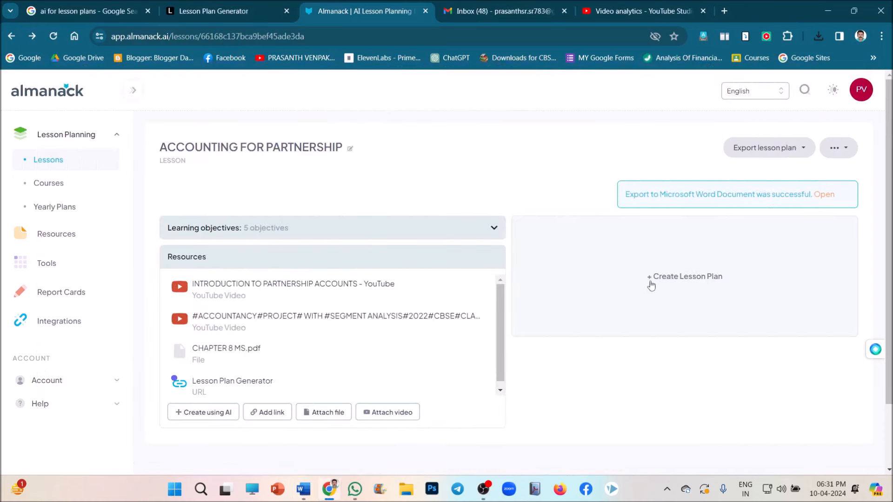